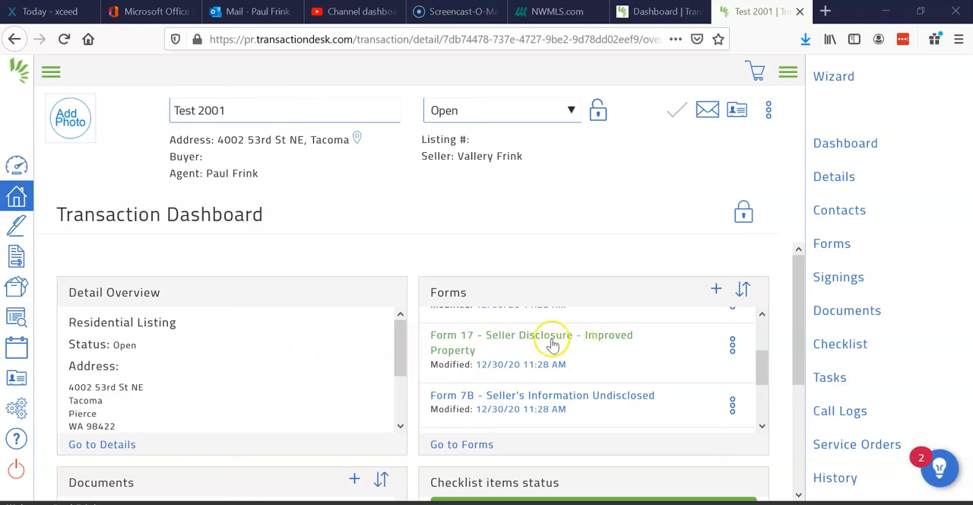
pyautogui.moveTo(519, 345)
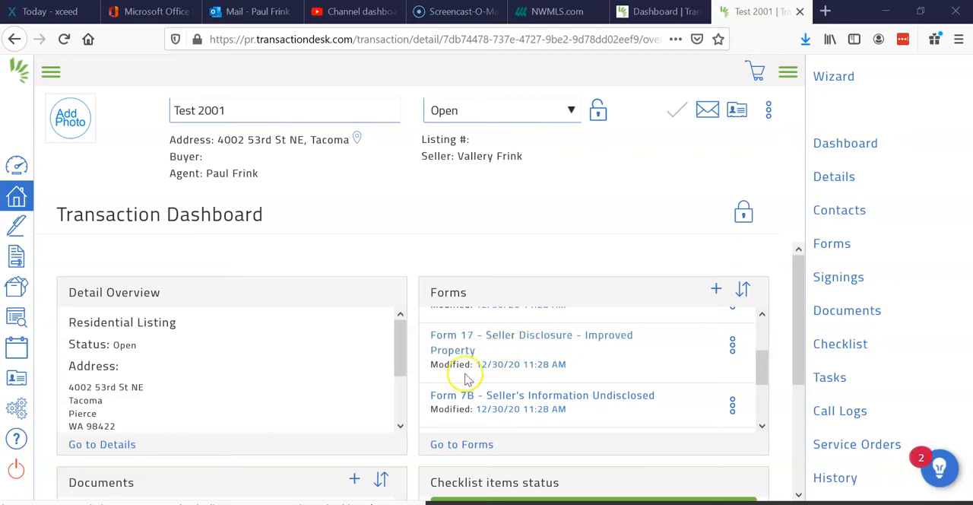
pyautogui.moveTo(516, 342)
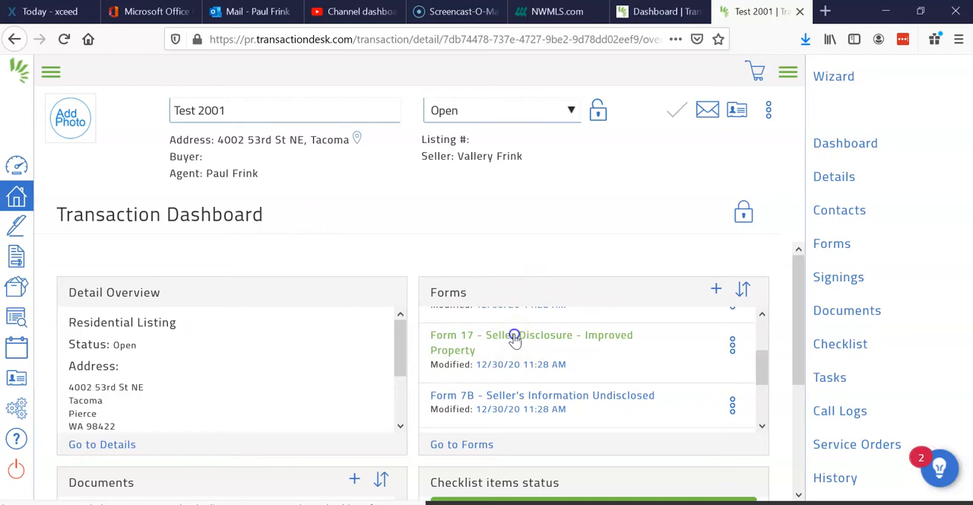
# - Open 'Form 17 - Seller Disclosure - Improved Property' from the Test 2001 Forms panel
pyautogui.click(531, 334)
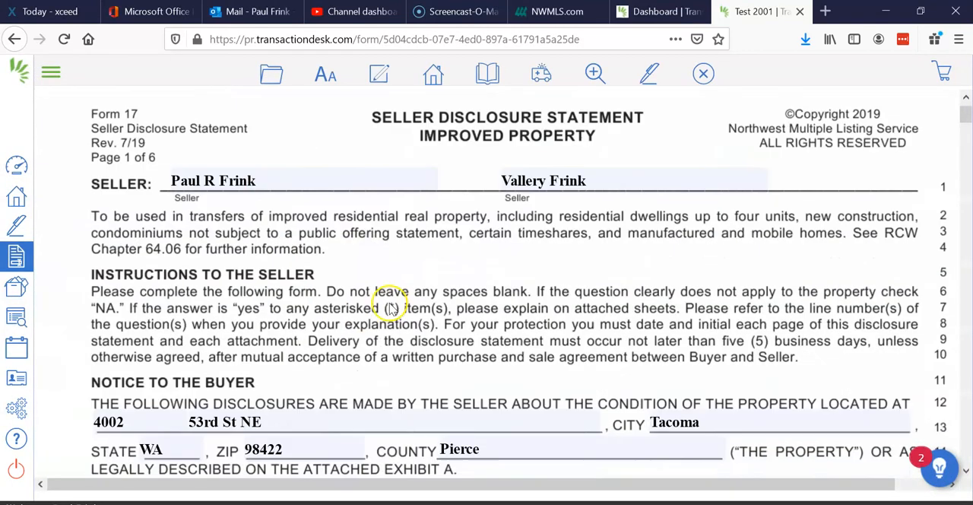
pyautogui.scroll(-3)
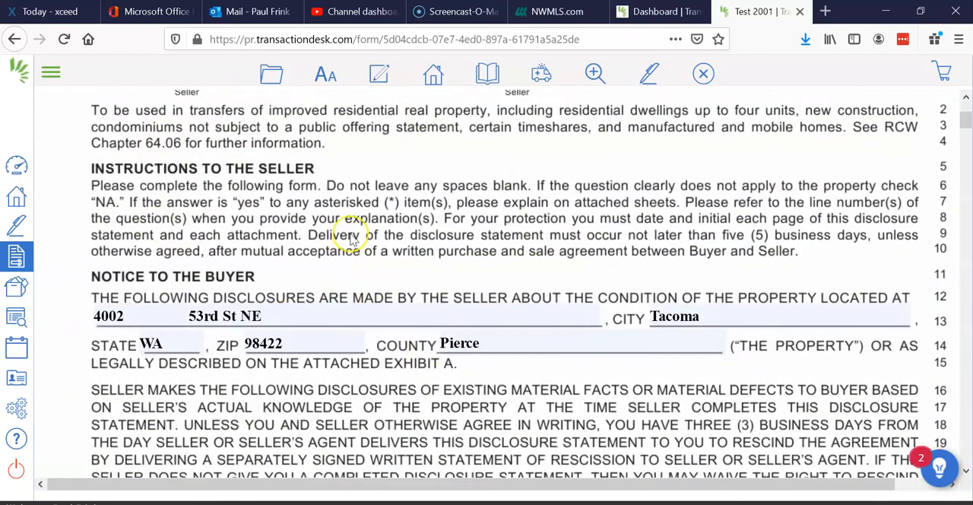
# - Start an email send of the form with Form 17 selected
pyautogui.click(271, 73)
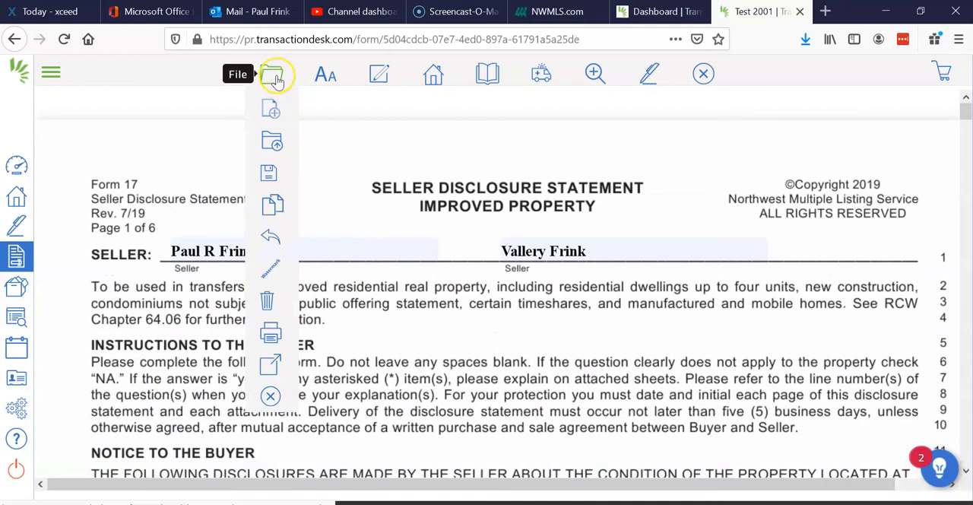
pyautogui.click(270, 363)
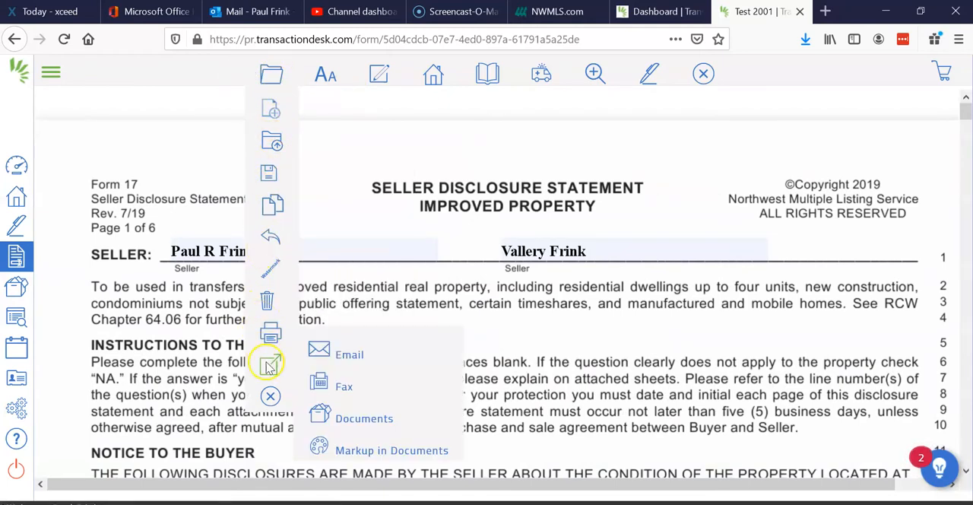
pyautogui.click(349, 354)
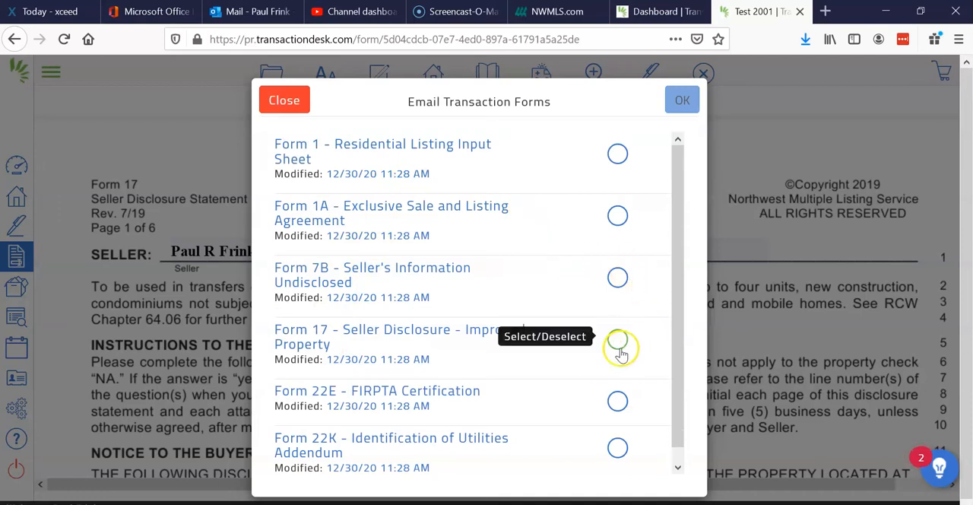
pyautogui.click(618, 339)
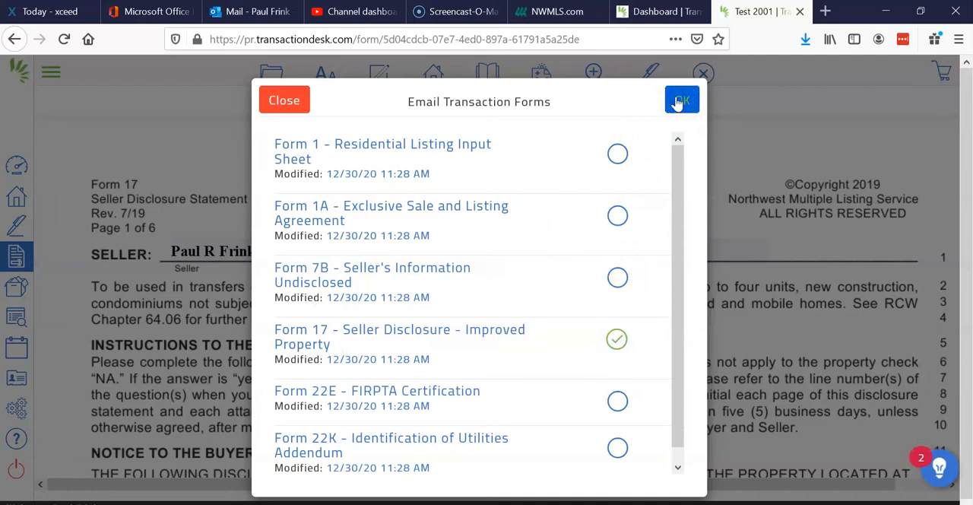
pyautogui.click(679, 100)
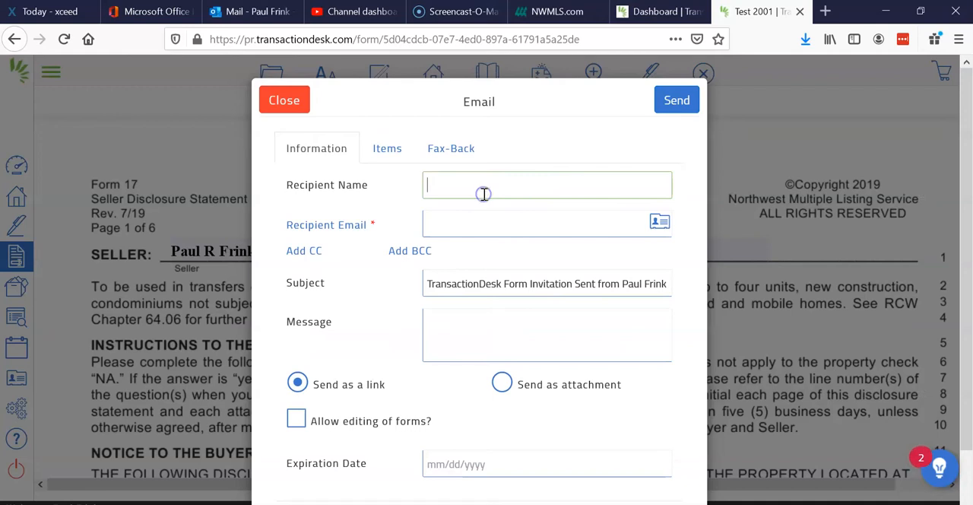
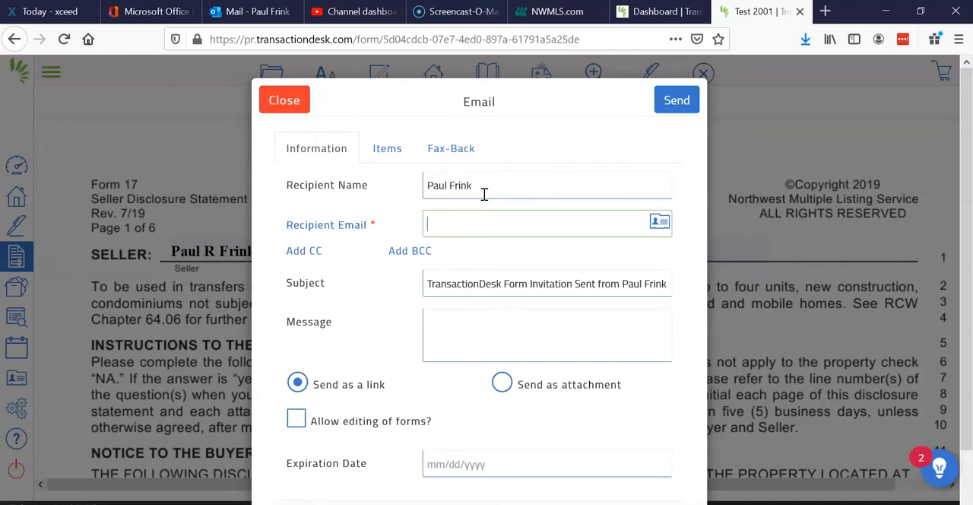
pyautogui.write('paul')
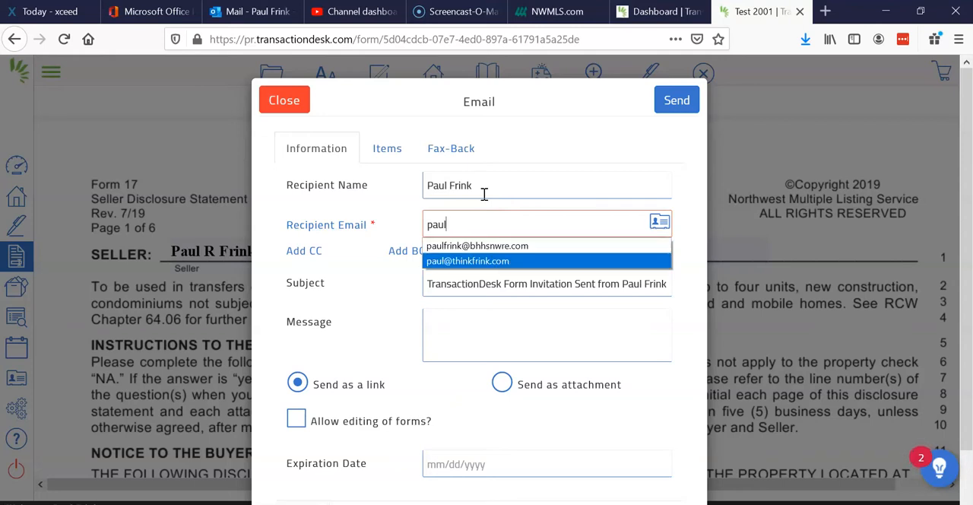
pyautogui.click(467, 261)
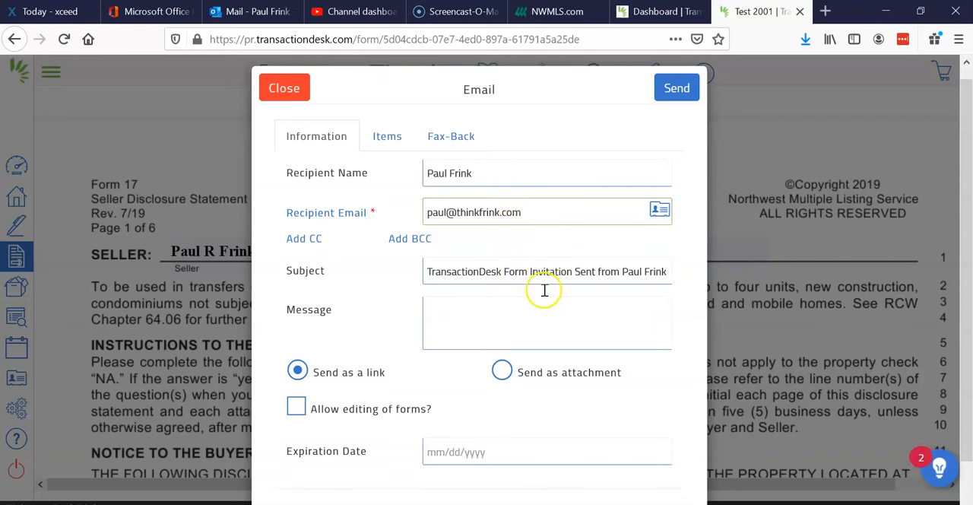
pyautogui.scroll(-3)
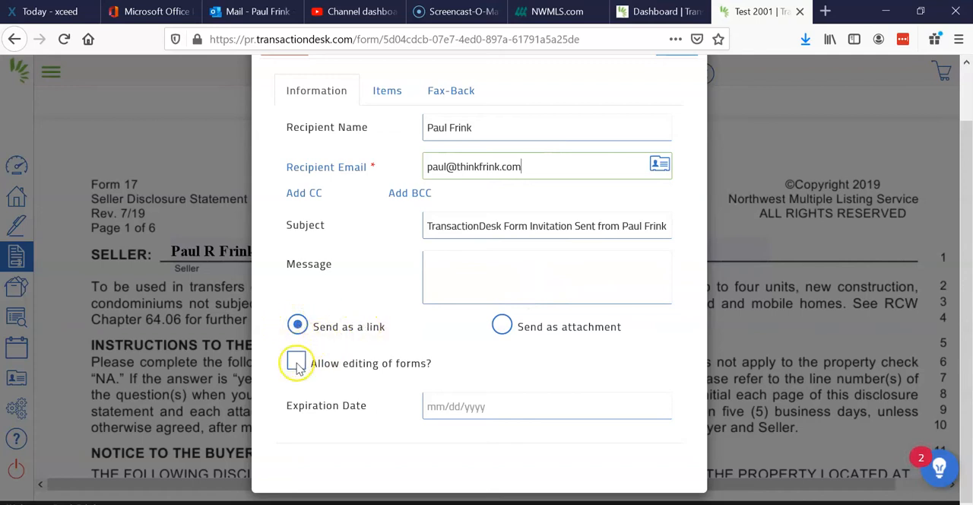
pyautogui.click(297, 363)
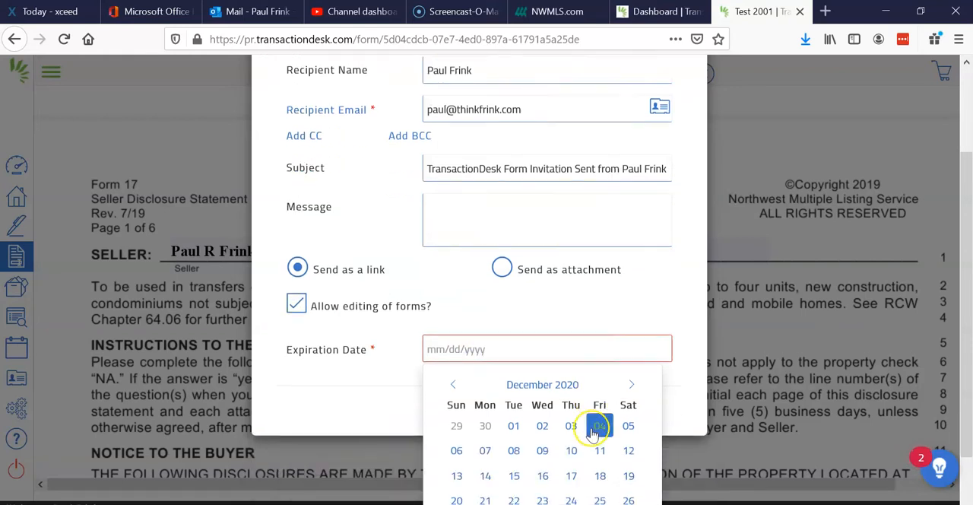
pyautogui.scroll(-3)
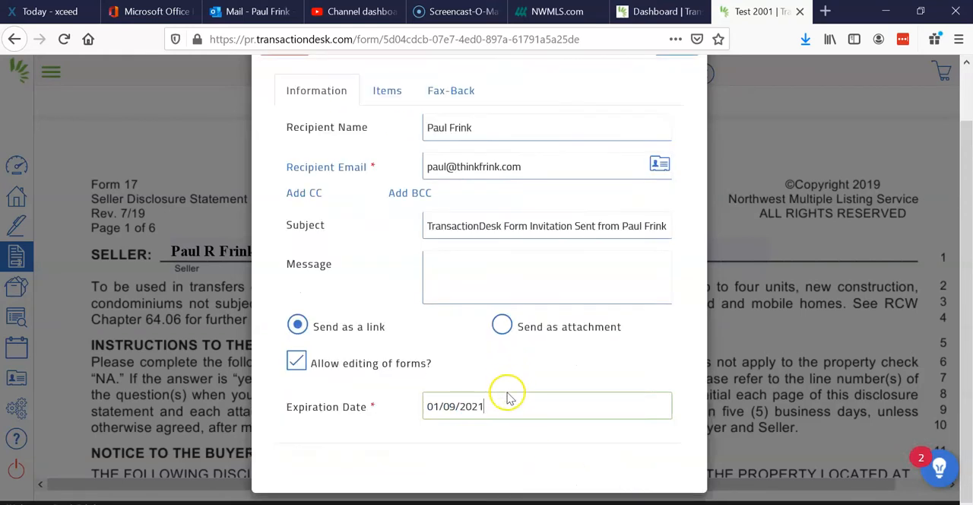
pyautogui.moveTo(513, 389)
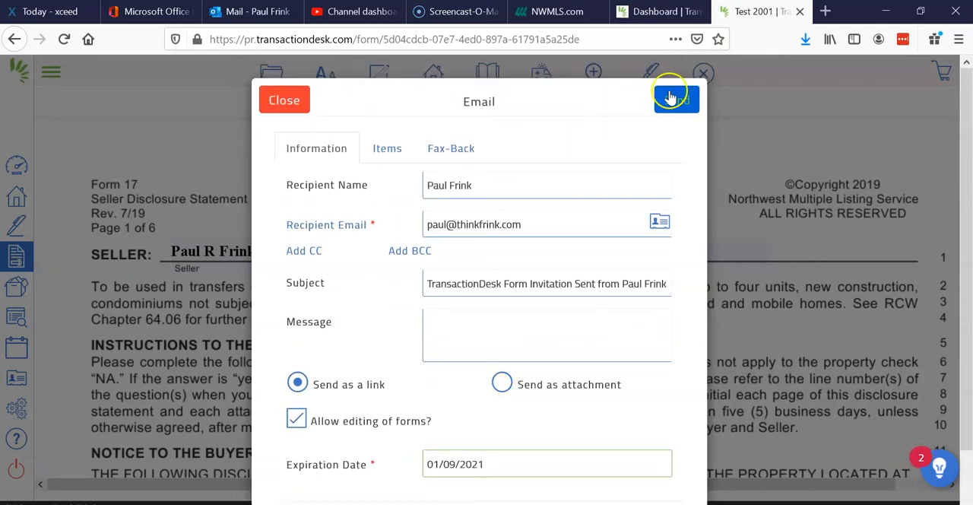
pyautogui.click(676, 99)
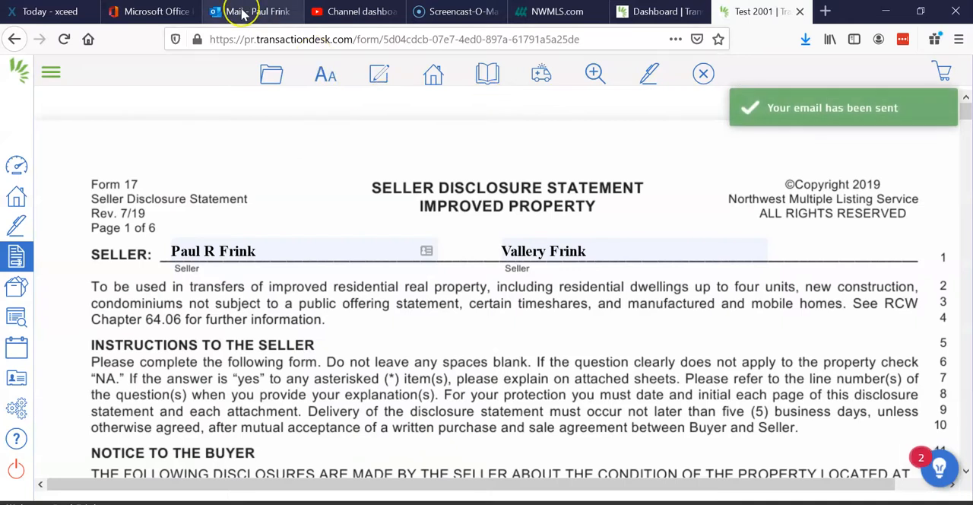
# - Open the TransactionDesk Form Invitation email in the Outlook inbox
pyautogui.click(251, 10)
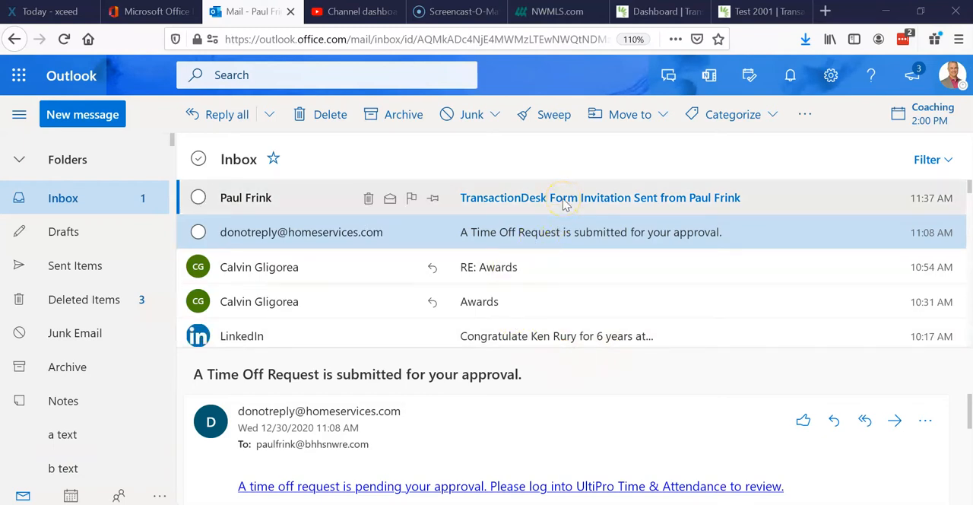
pyautogui.click(600, 198)
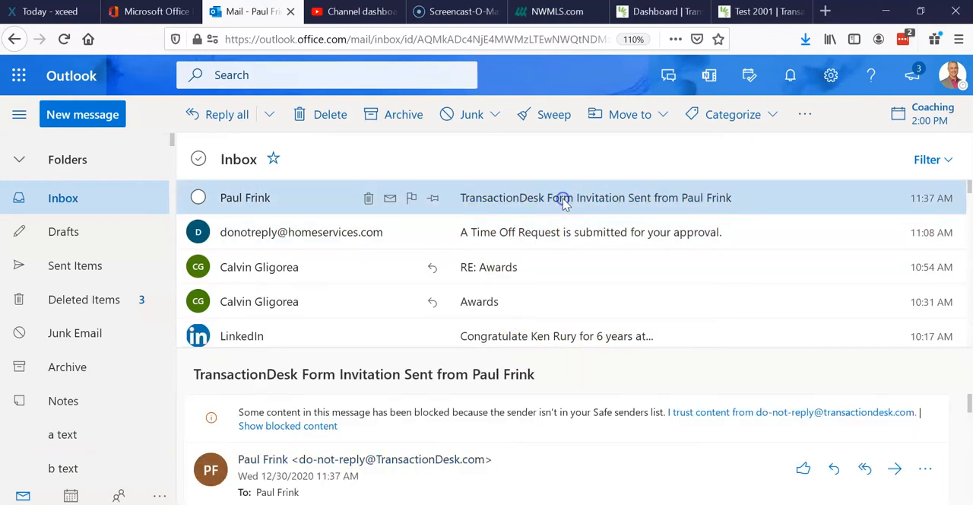
pyautogui.click(595, 198)
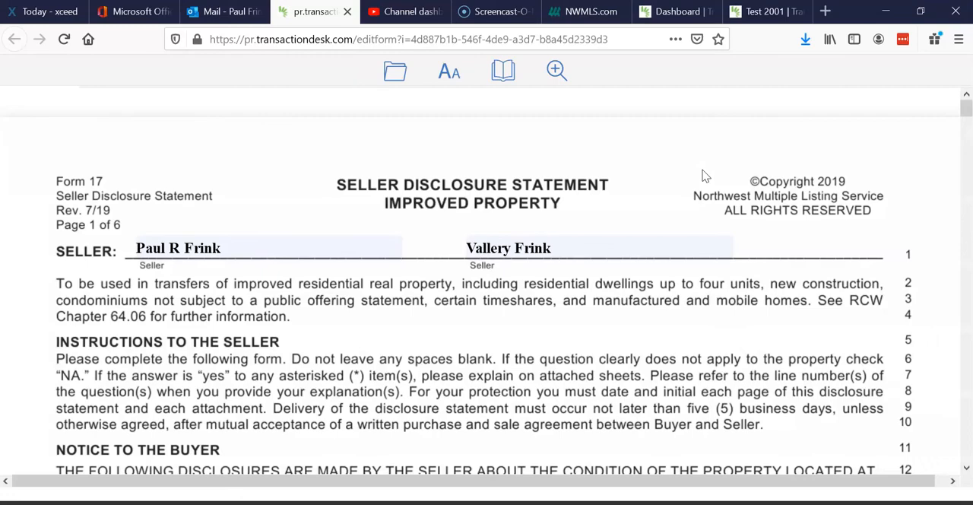
# - Mark 'Seller IS occupying' and answer Yes to title questions A and B(1)–(3)
pyautogui.scroll(-3)
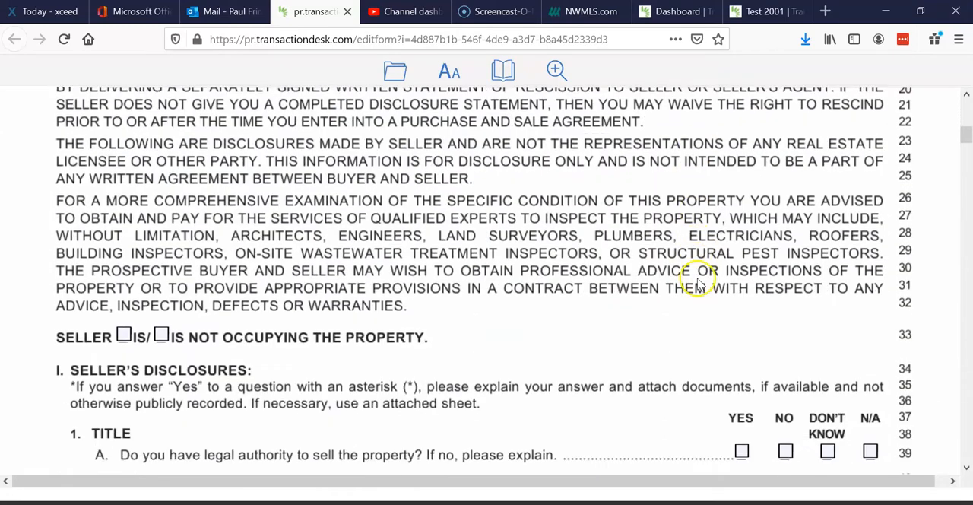
pyautogui.scroll(-3)
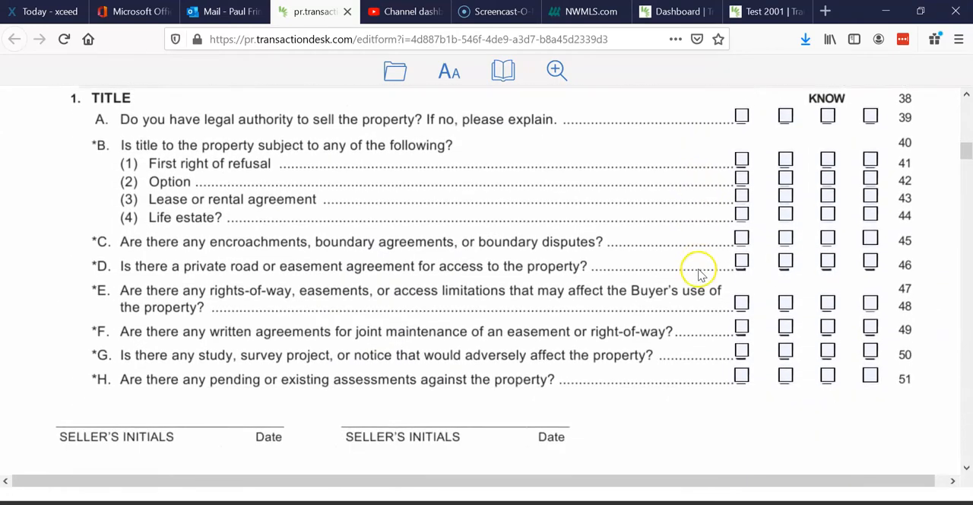
pyautogui.moveTo(660, 220)
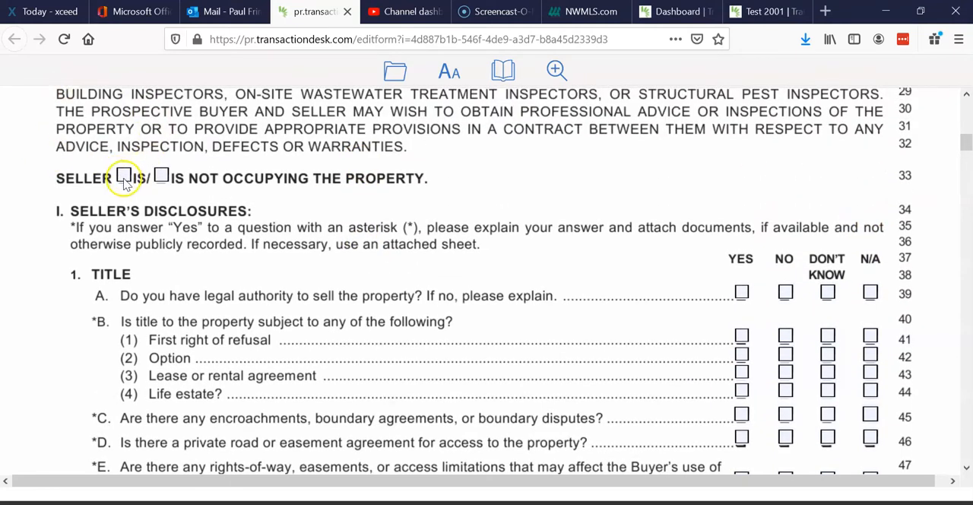
pyautogui.click(123, 176)
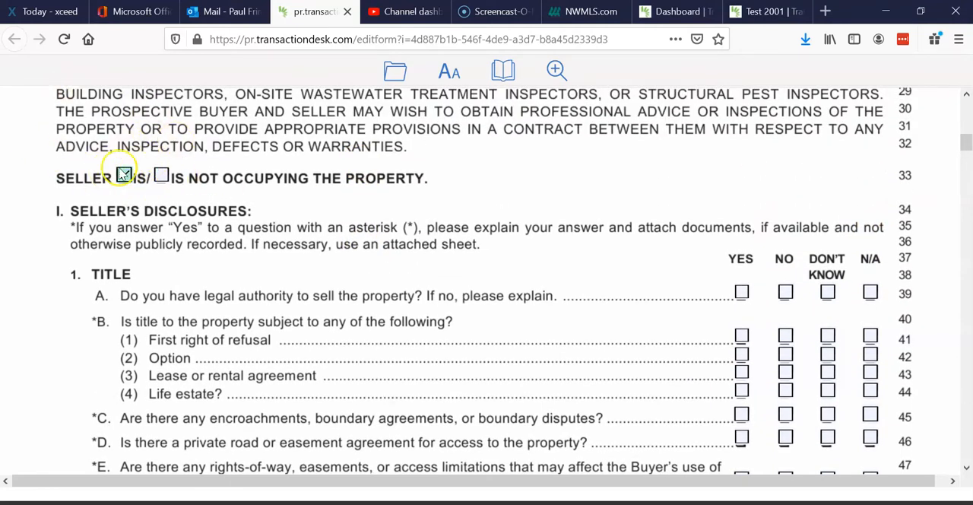
pyautogui.click(124, 175)
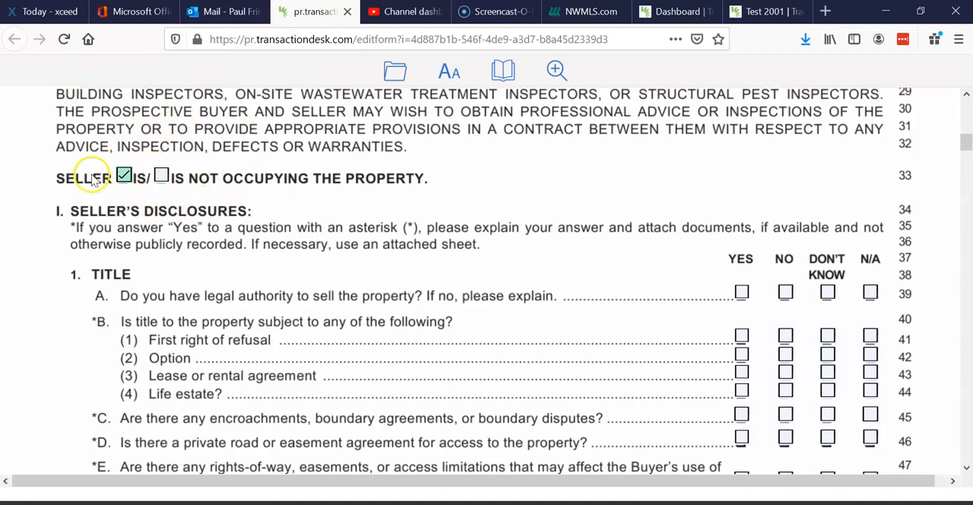
pyautogui.scroll(-3)
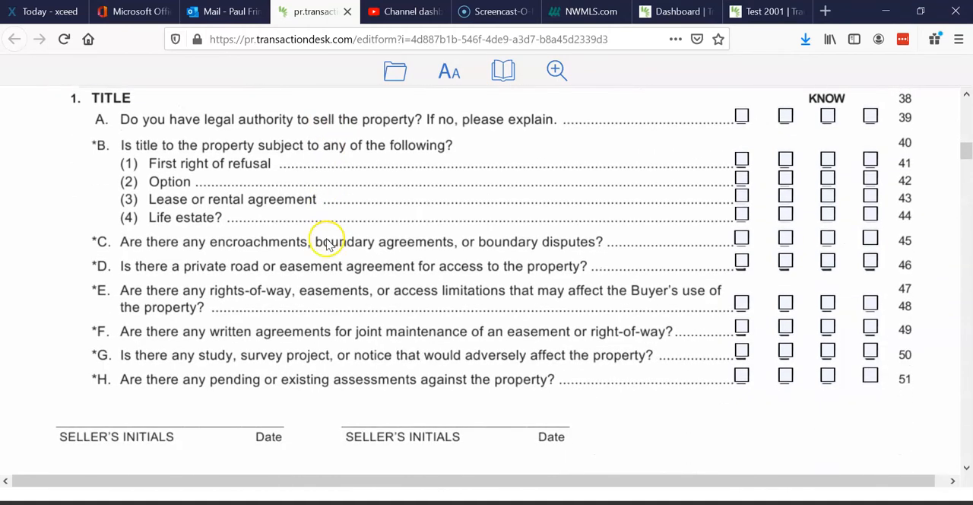
pyautogui.click(741, 116)
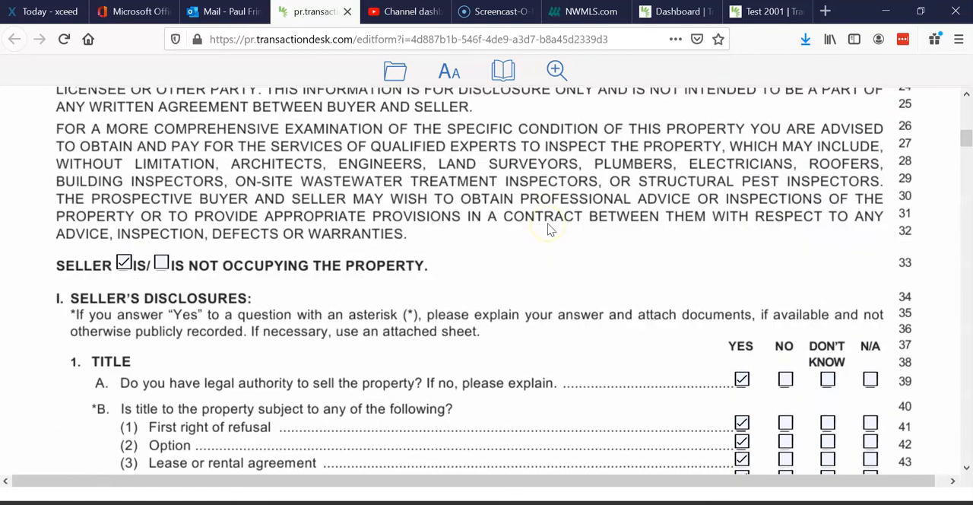
# - Save and exit the client's completed Form 17, then return to the Outlook inbox
pyautogui.click(395, 70)
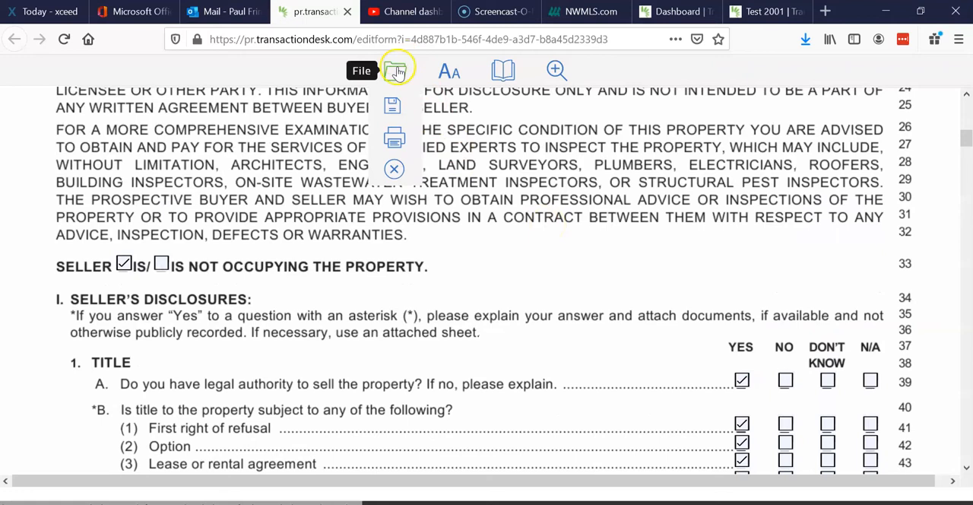
pyautogui.click(471, 112)
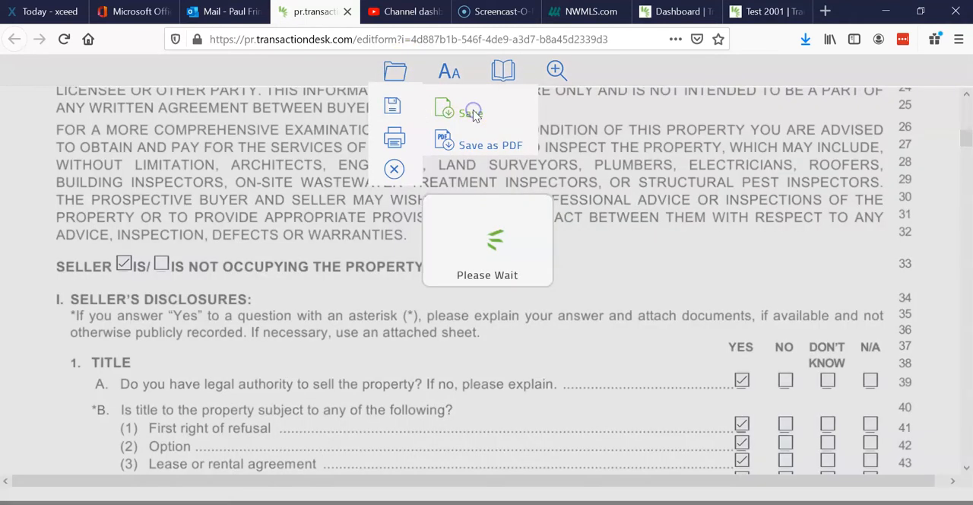
pyautogui.click(468, 113)
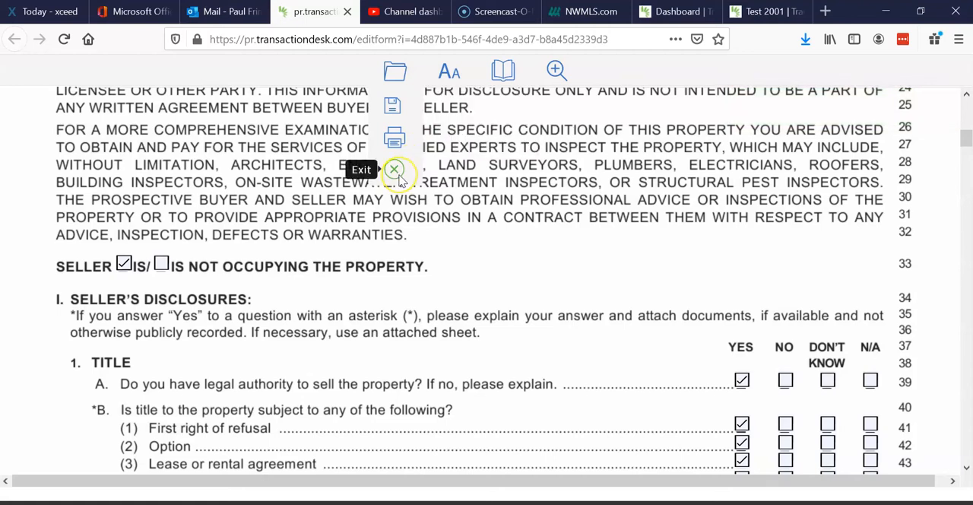
pyautogui.click(394, 168)
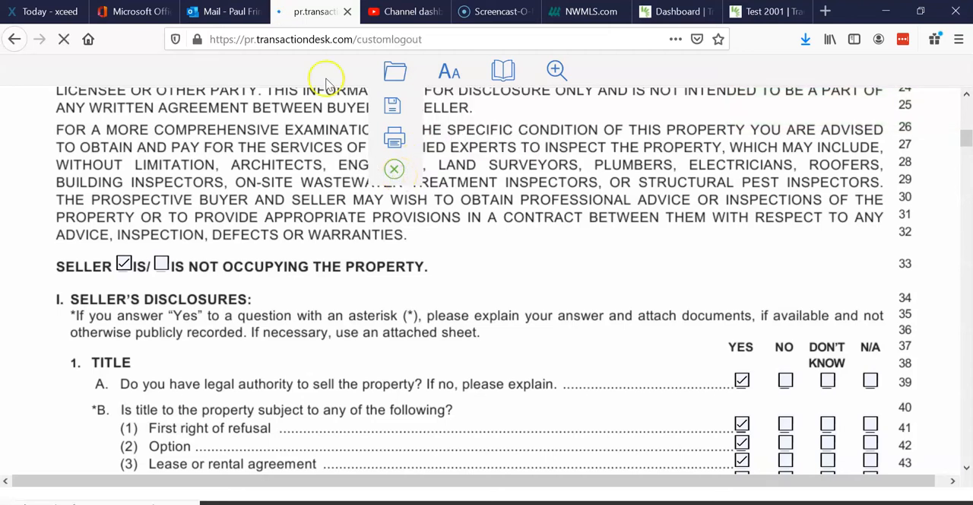
pyautogui.click(220, 11)
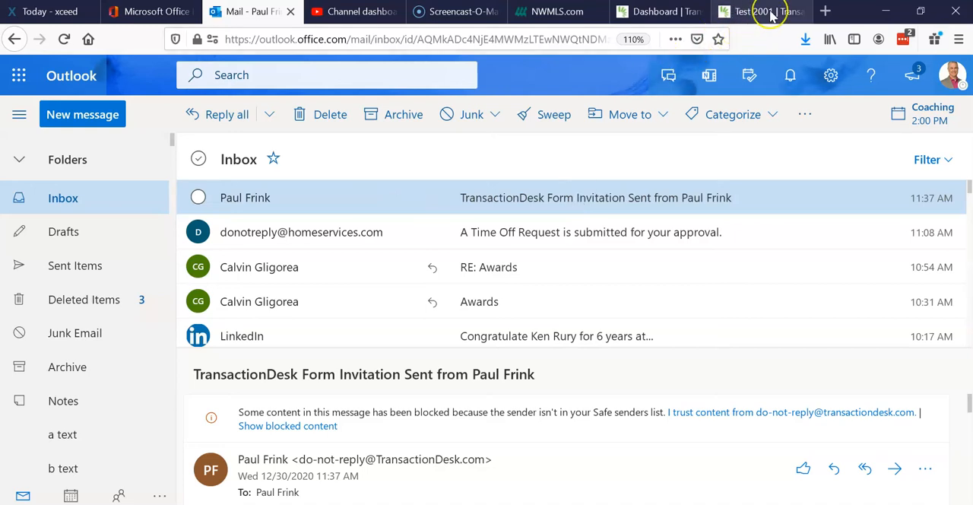
# - In the Test 2001 transaction, save and exit, then reopen Form 17 to check answers
pyautogui.click(753, 11)
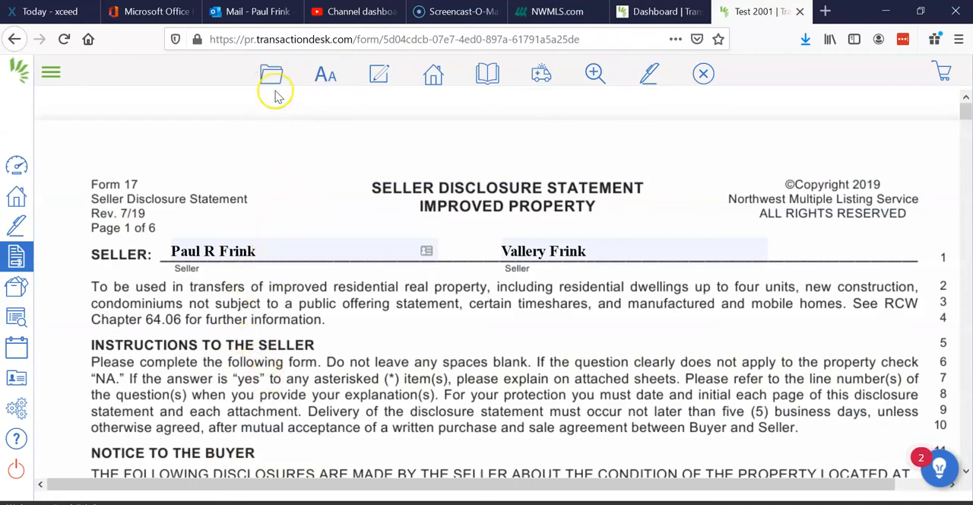
pyautogui.scroll(-3)
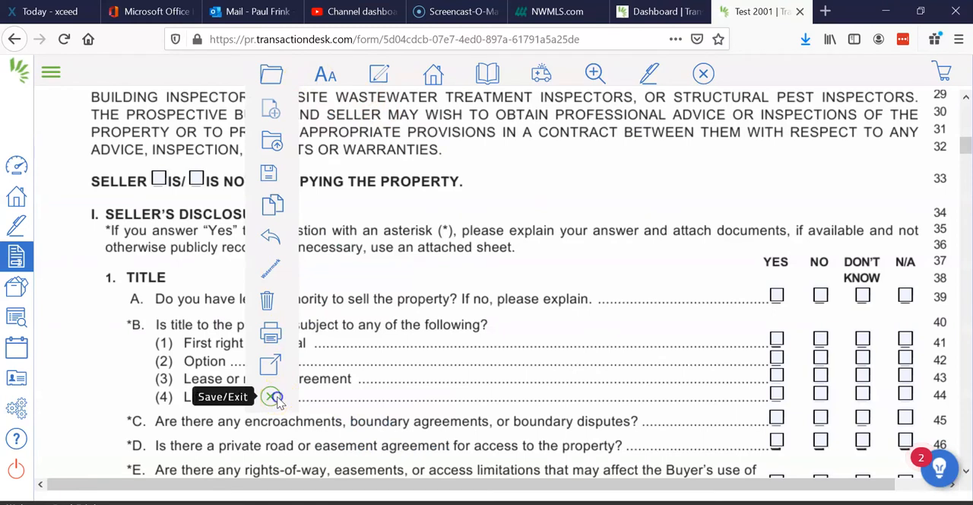
pyautogui.click(271, 397)
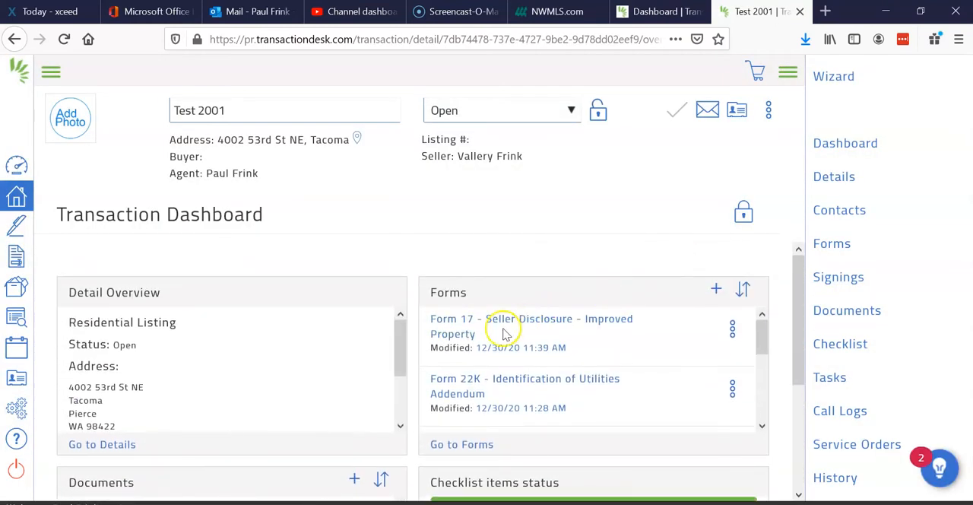
pyautogui.click(530, 319)
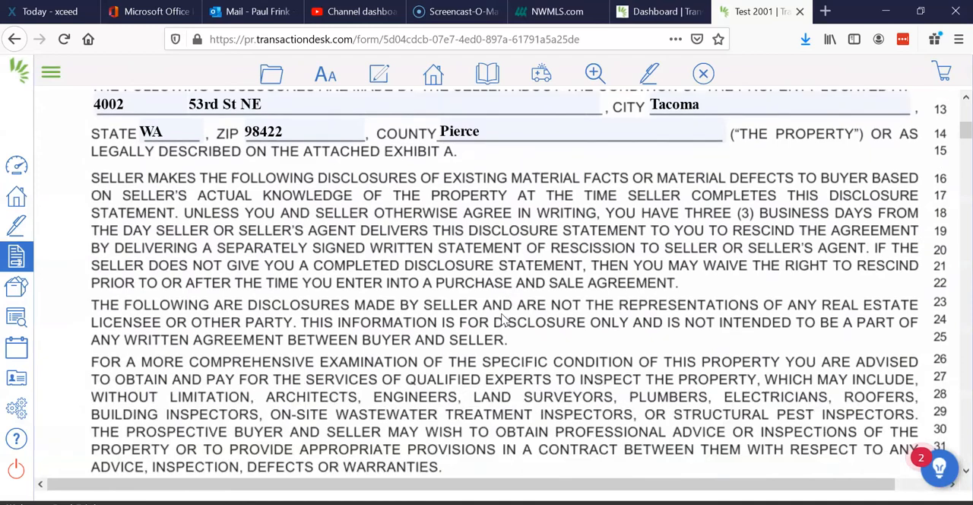
pyautogui.scroll(-3)
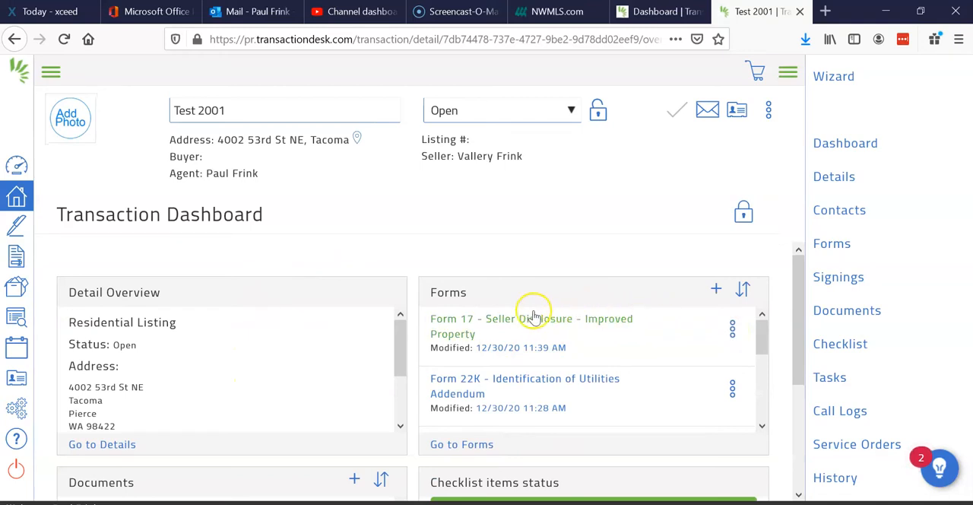
# - Open Form 17 and check the inbox for the 'form opened' notice
pyautogui.click(532, 319)
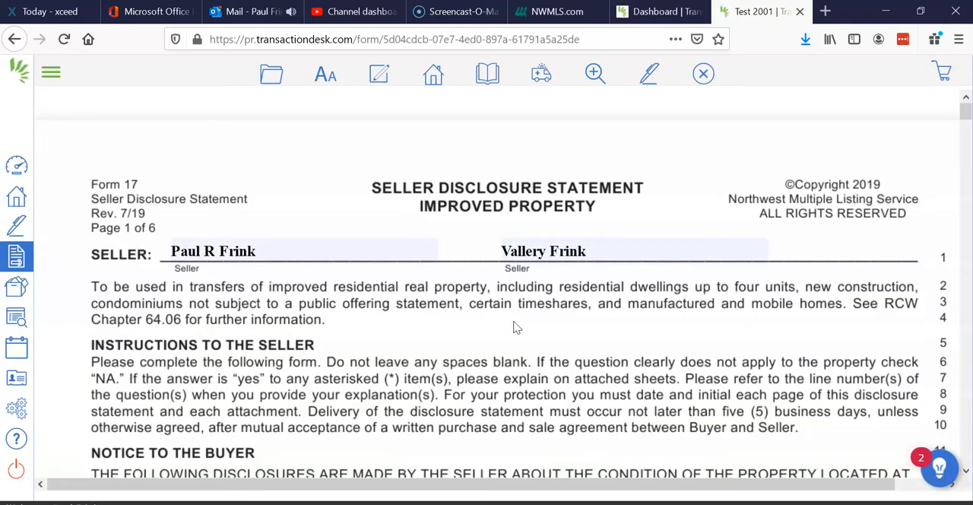
pyautogui.scroll(-3)
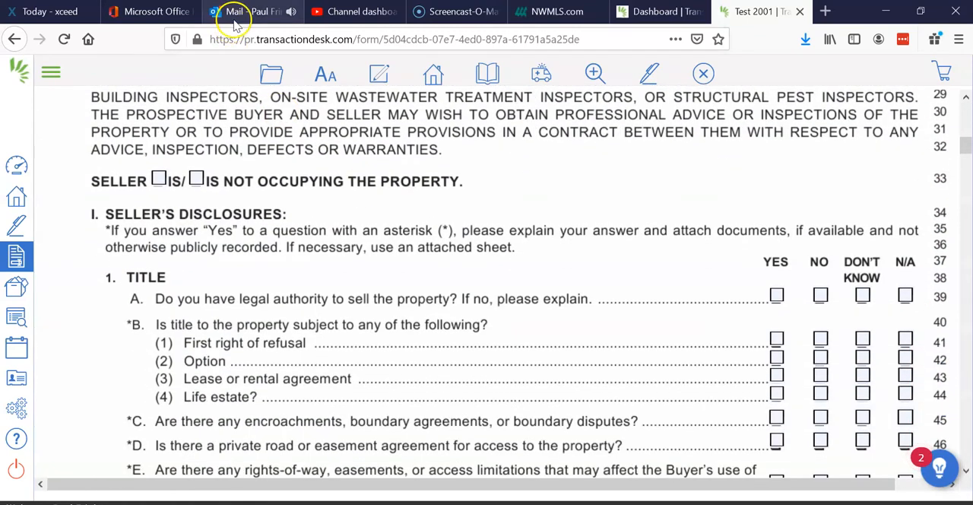
pyautogui.click(233, 12)
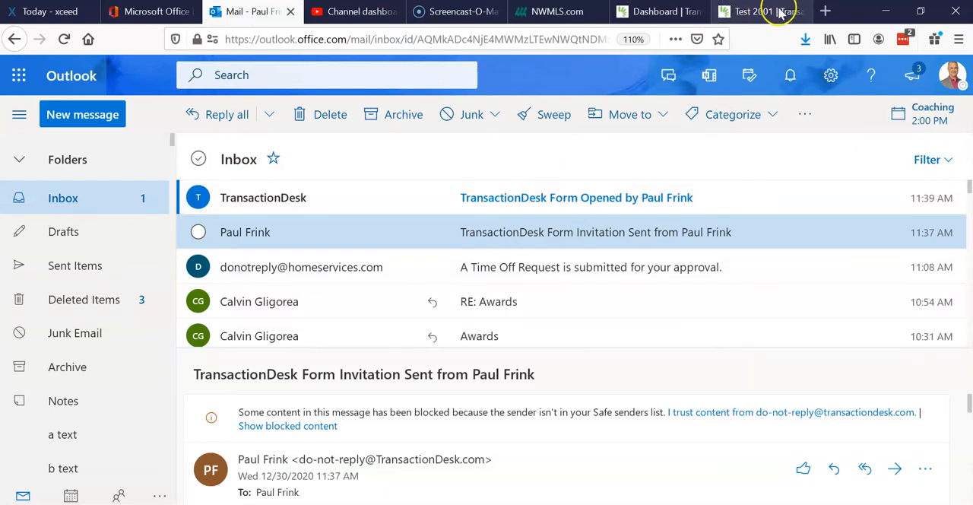
# - Back in Test 2001, reopen Form 17 and close it to reload the dashboard
pyautogui.click(761, 11)
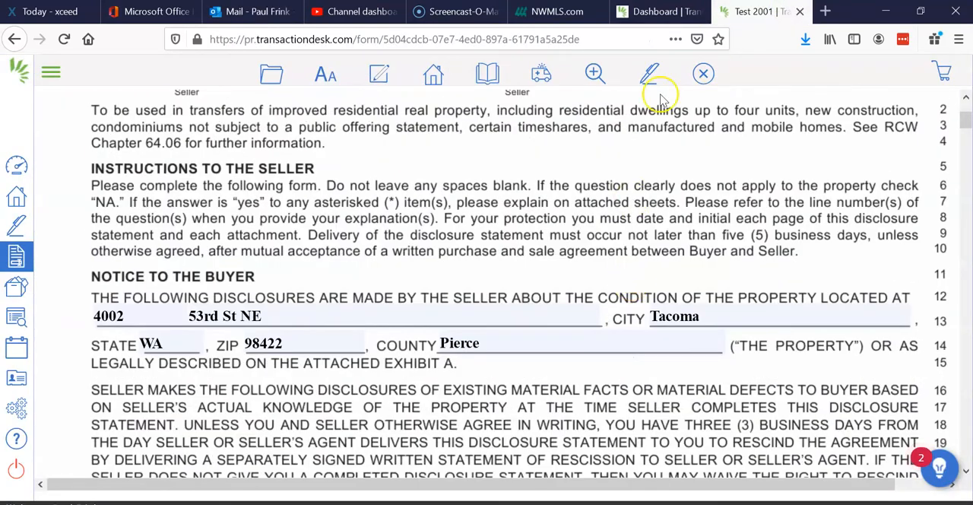
pyautogui.click(703, 74)
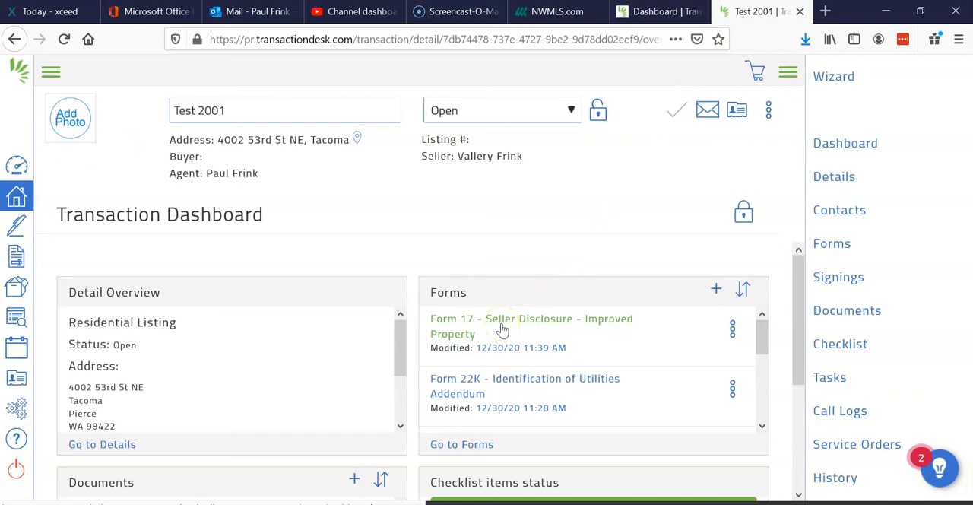
pyautogui.click(532, 319)
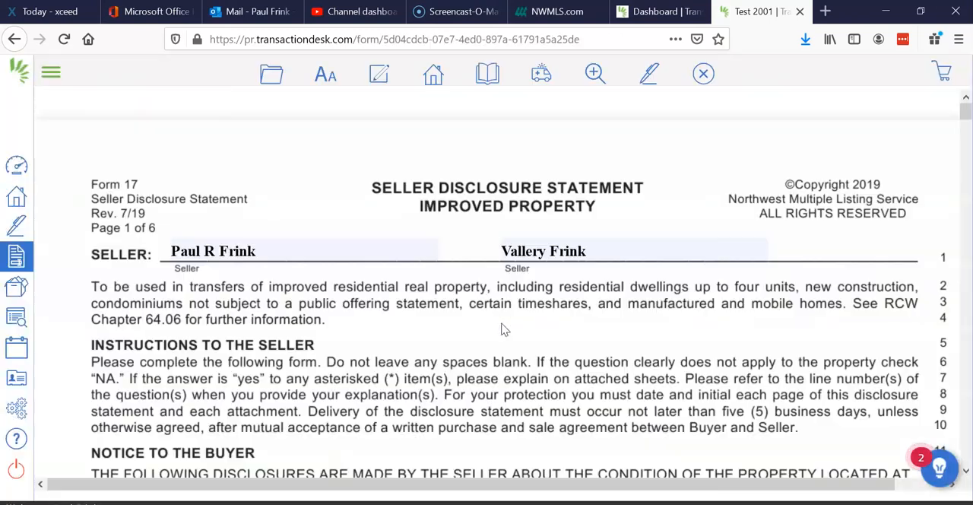
pyautogui.scroll(-3)
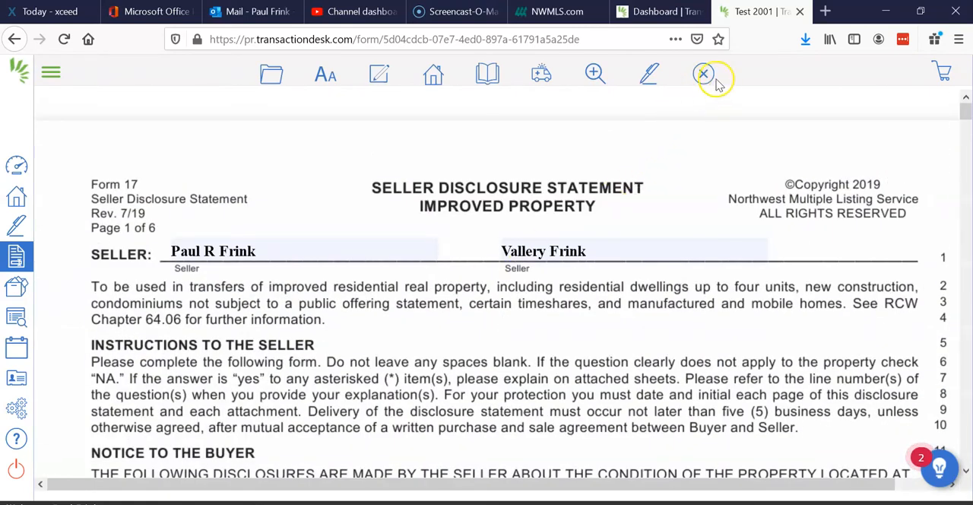
pyautogui.click(703, 74)
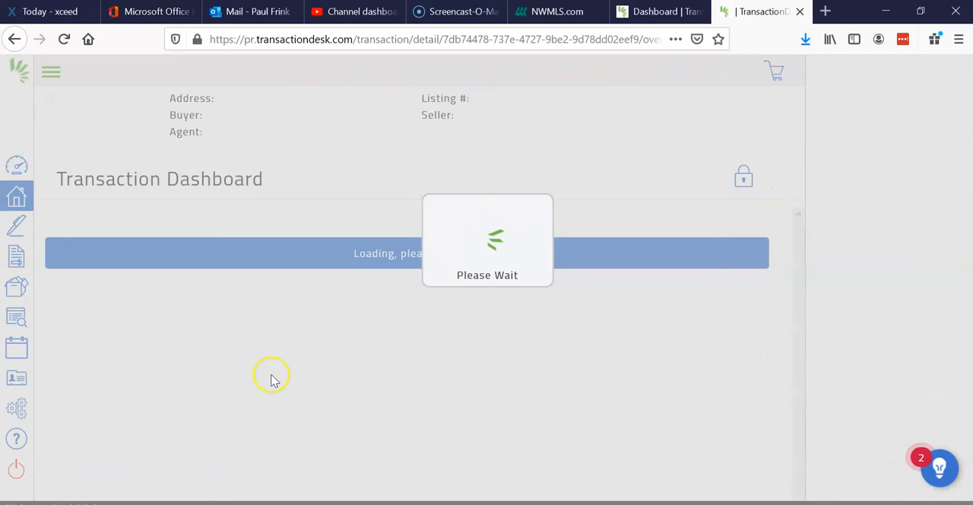
# - Check the inbox, then open the updated Form 17 modified 11:41 AM
pyautogui.click(270, 11)
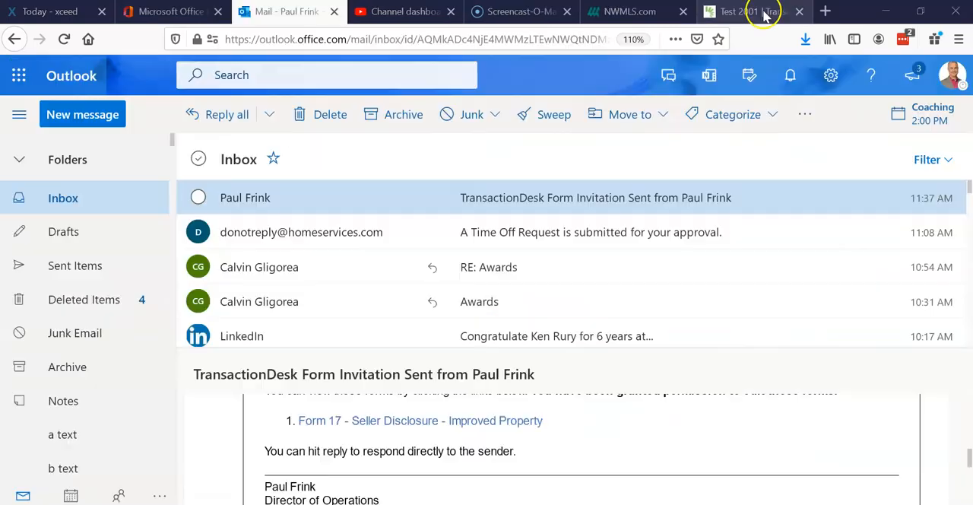
pyautogui.click(749, 11)
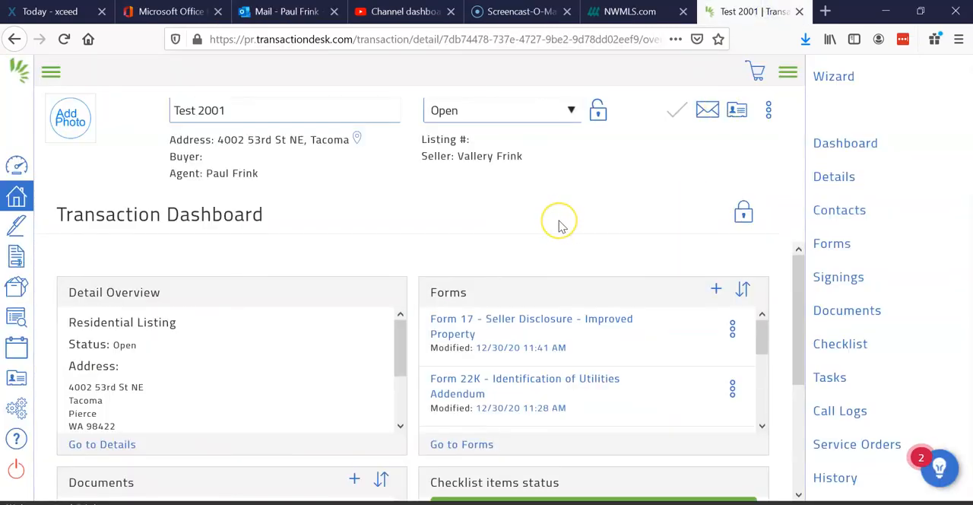
pyautogui.moveTo(544, 232)
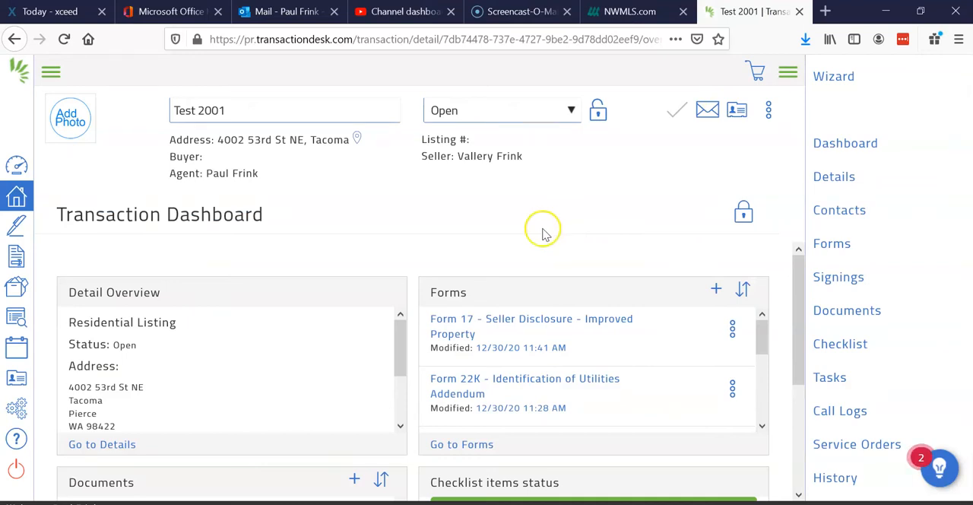
pyautogui.click(532, 319)
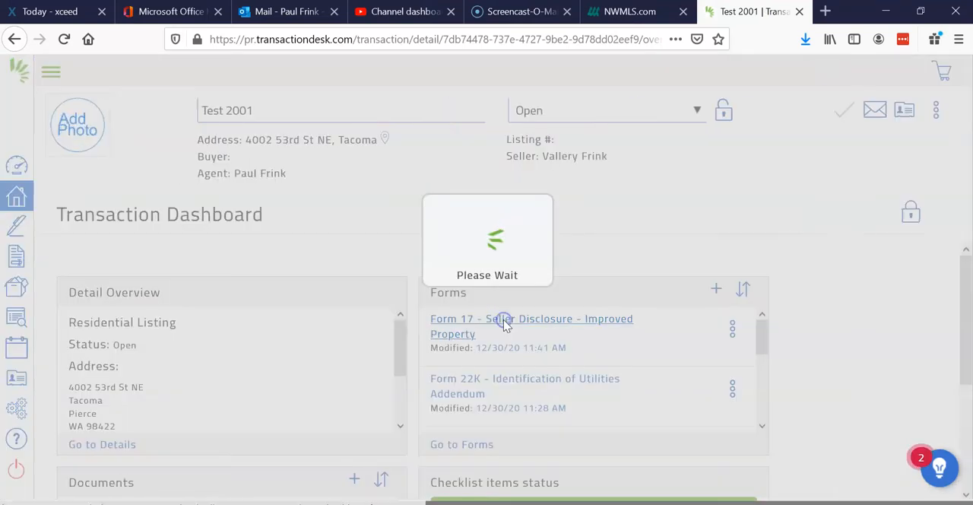
# - Reopen Form 17 and scroll all six pages down to the buyer waivers
pyautogui.click(532, 319)
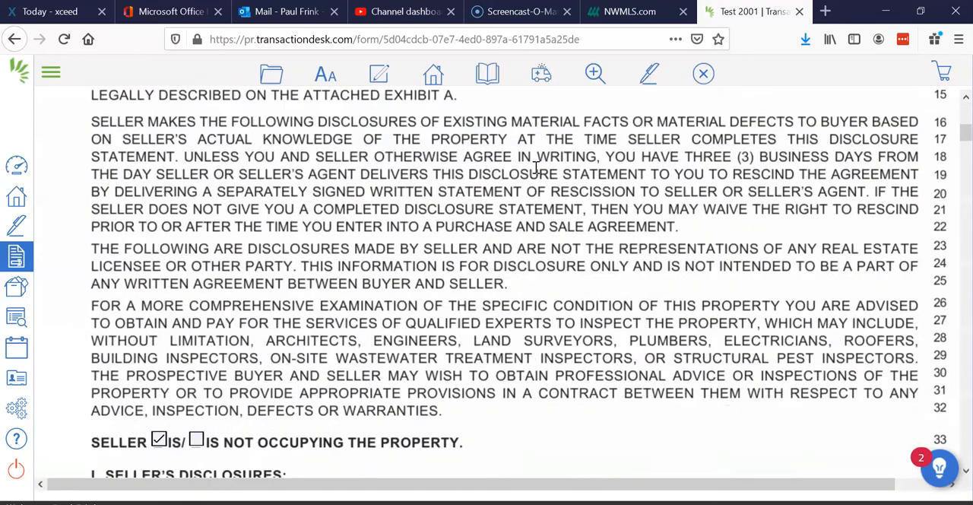
pyautogui.scroll(-3)
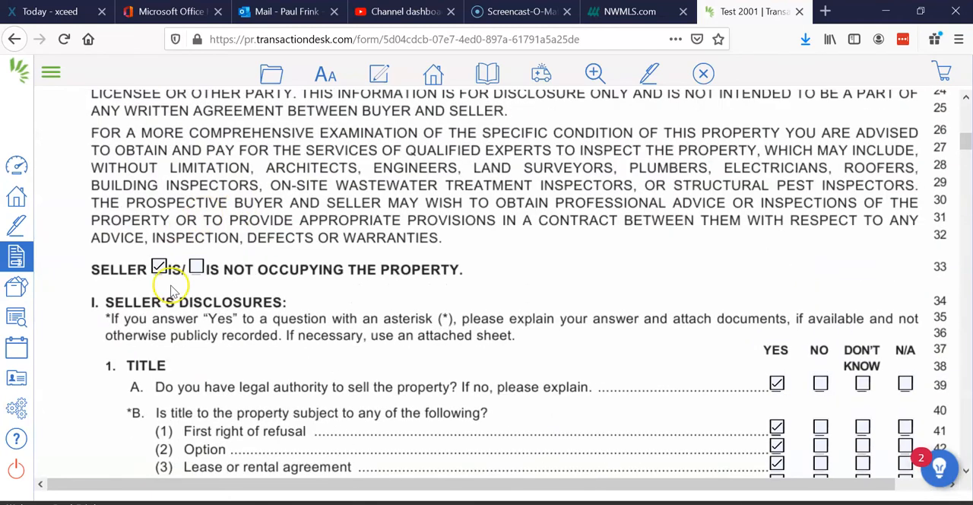
pyautogui.scroll(-3)
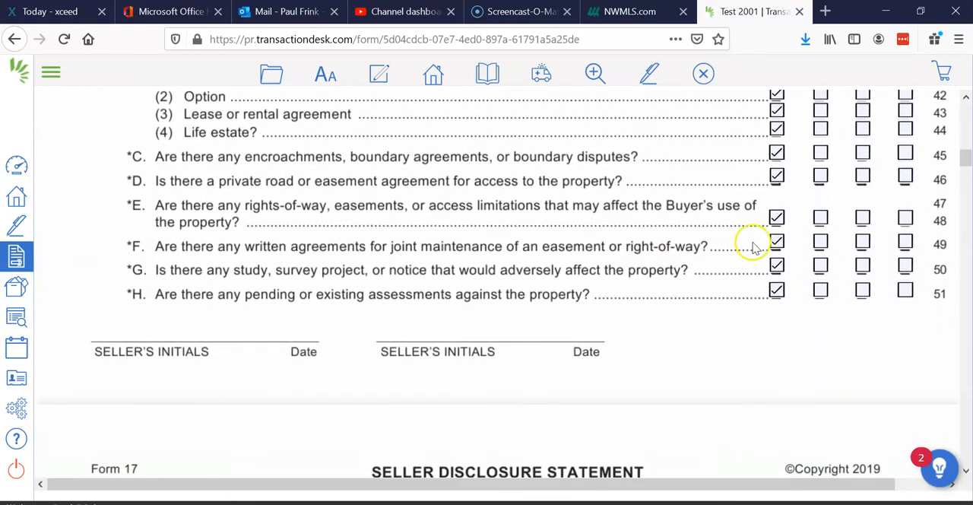
pyautogui.scroll(-3)
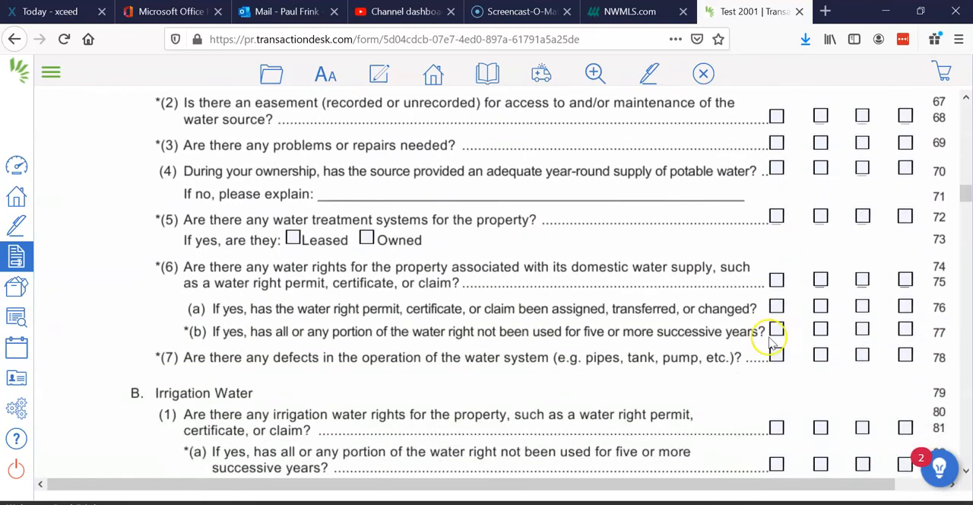
pyautogui.scroll(-3)
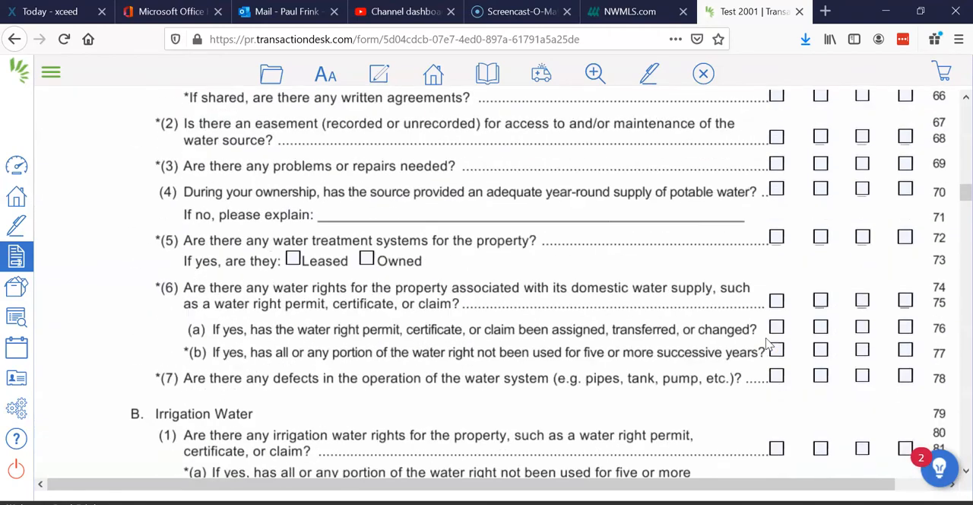
pyautogui.scroll(-3)
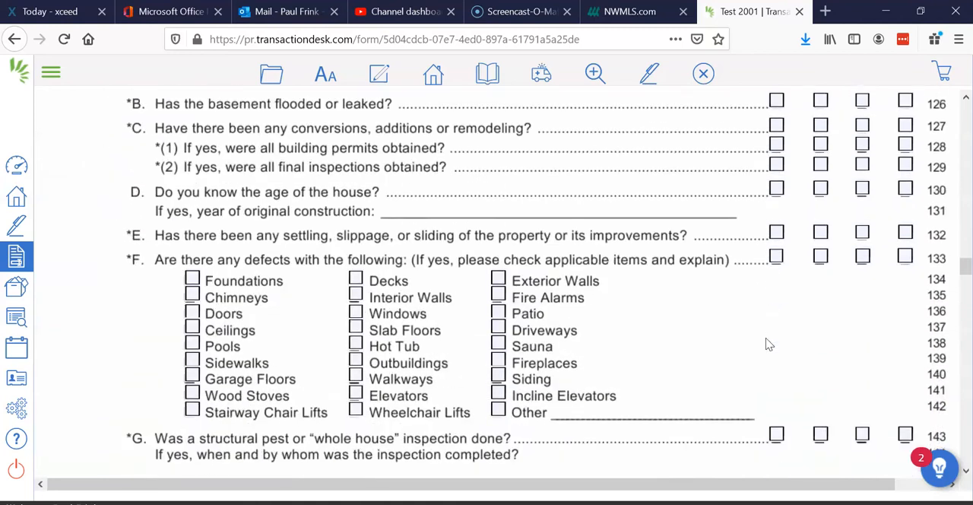
pyautogui.scroll(-3)
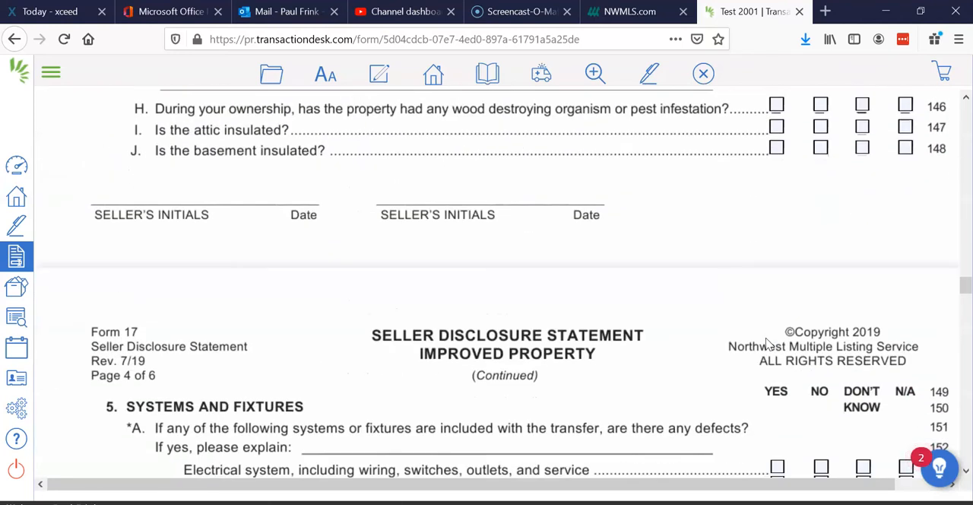
pyautogui.scroll(-3)
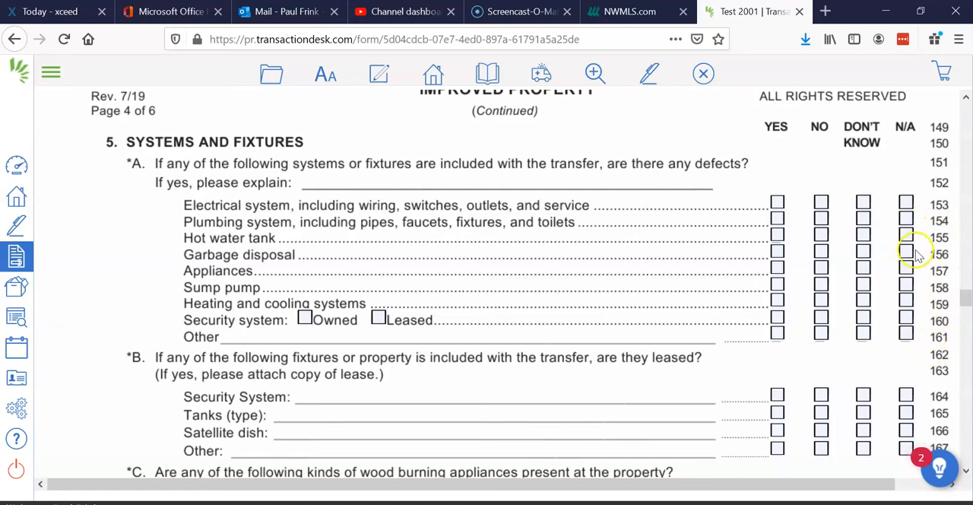
pyautogui.scroll(-3)
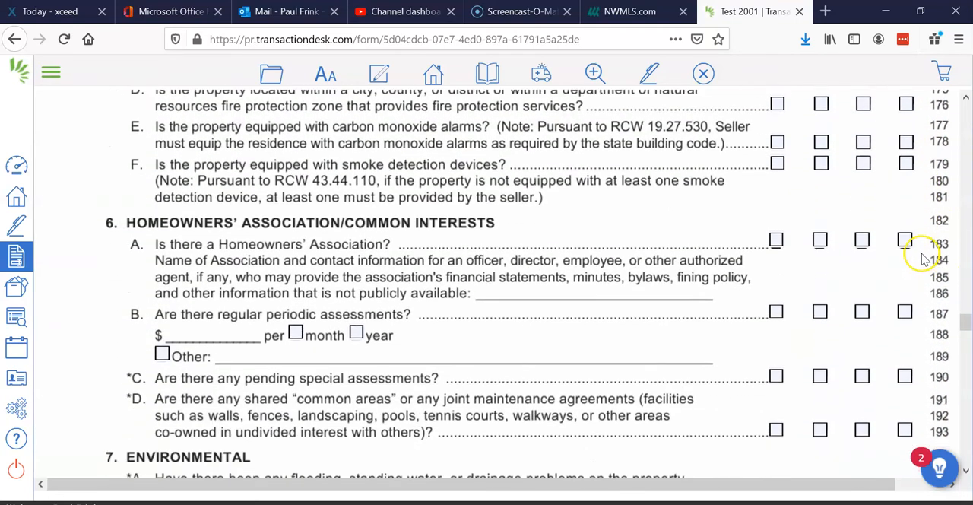
pyautogui.scroll(-3)
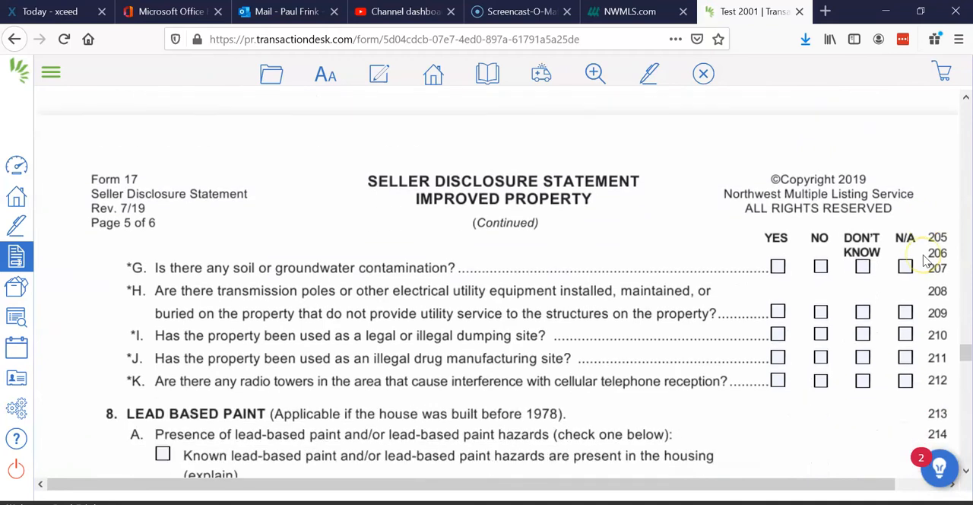
pyautogui.scroll(-3)
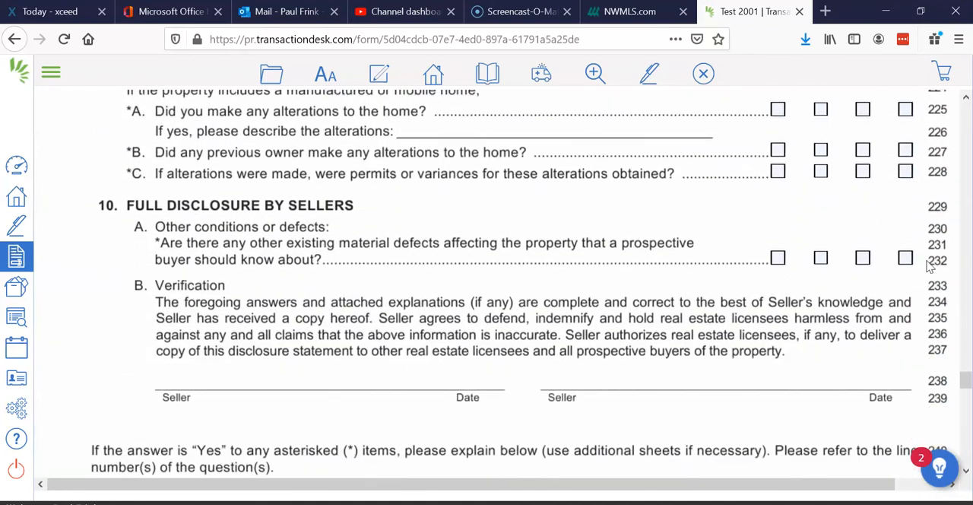
pyautogui.scroll(-3)
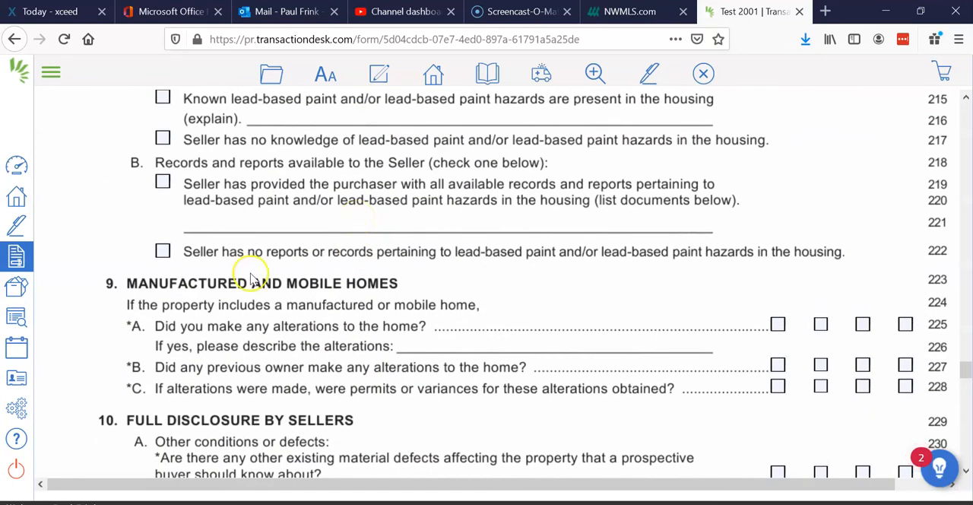
pyautogui.moveTo(133, 391)
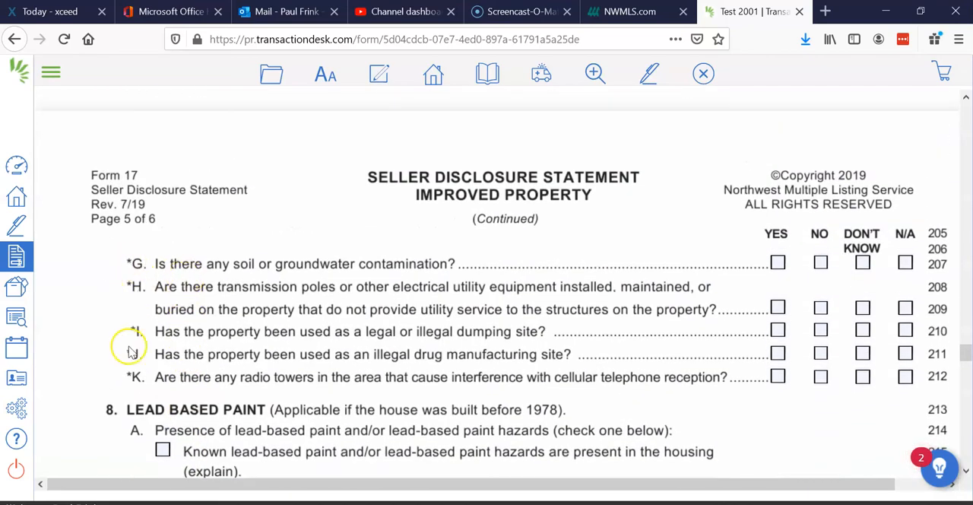
pyautogui.scroll(-3)
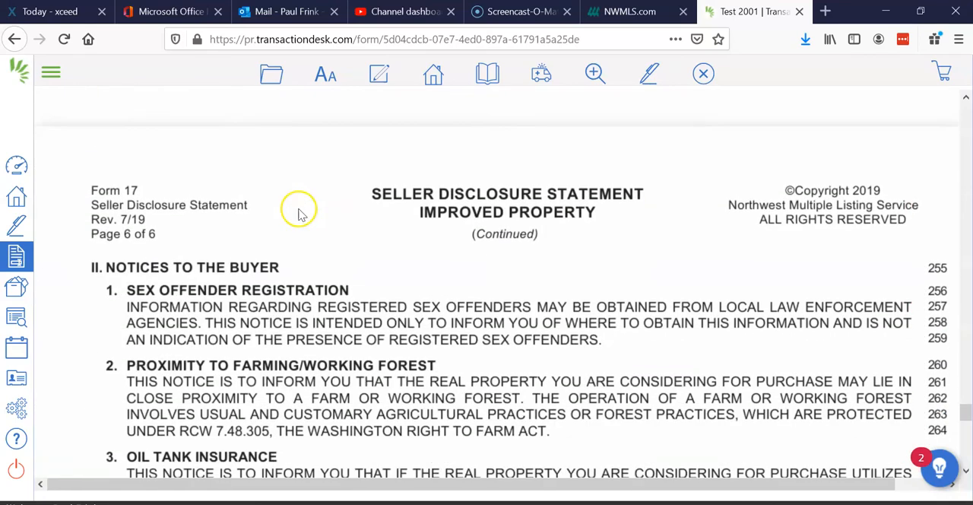
pyautogui.scroll(-3)
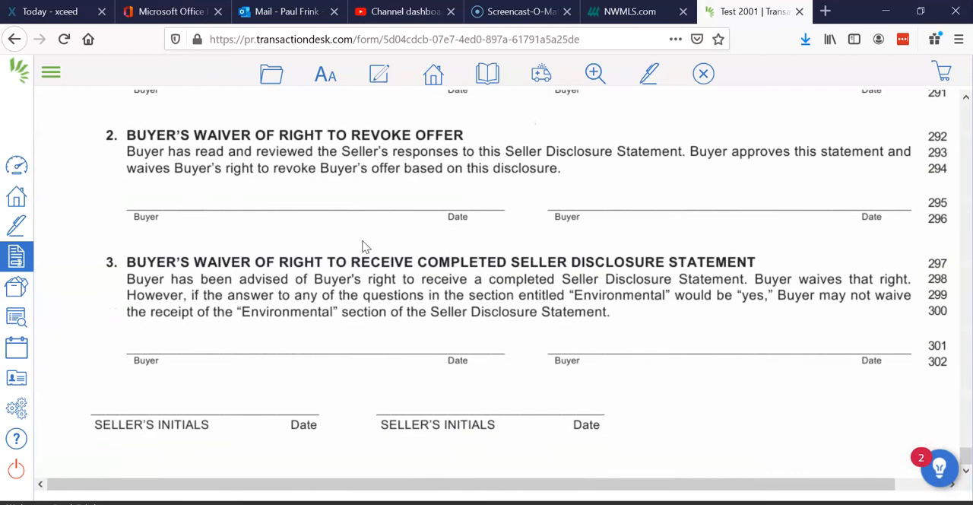
pyautogui.click(272, 74)
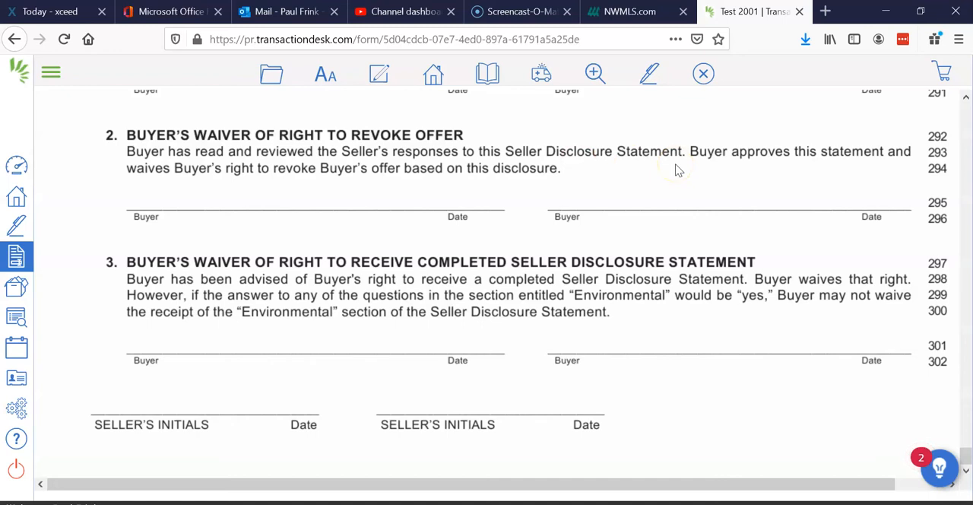
pyautogui.moveTo(649, 74)
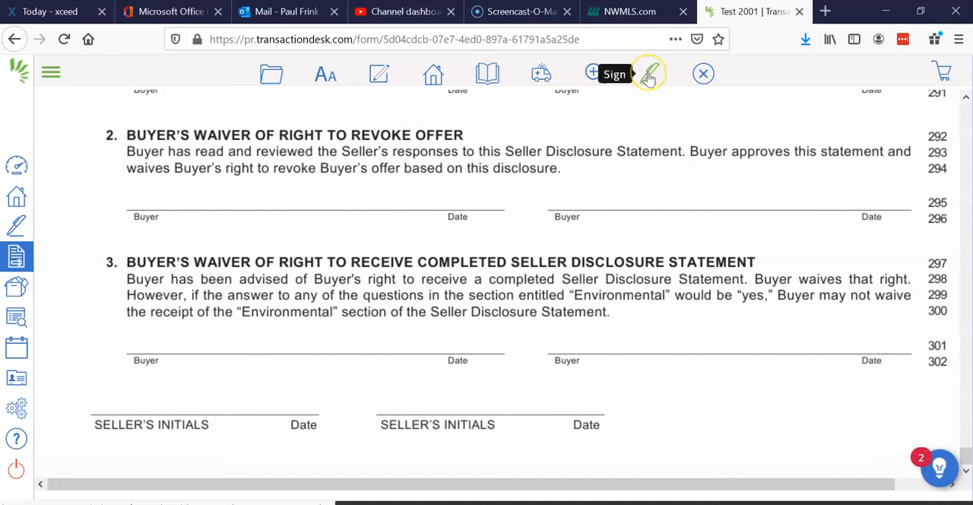
# - Create a signing session from Form 17 and confirm Yes
pyautogui.click(614, 74)
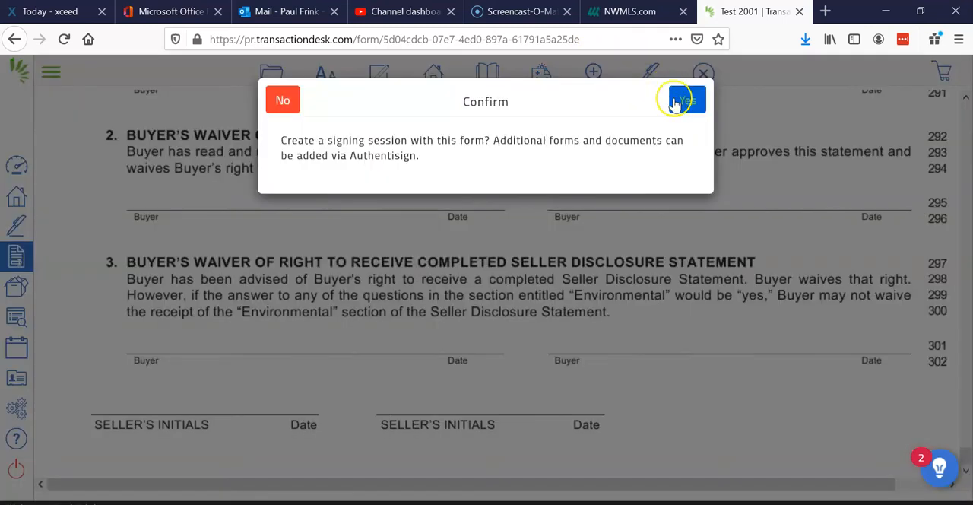
pyautogui.click(682, 100)
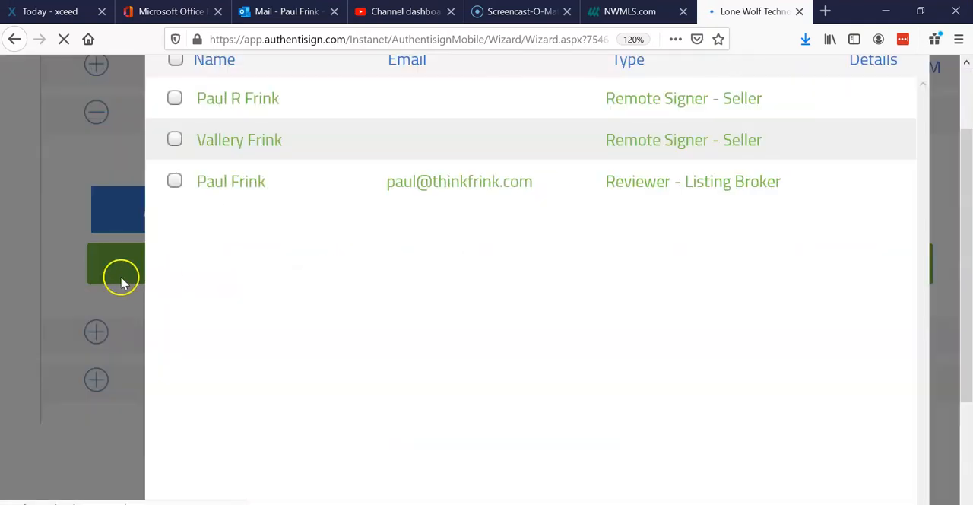
pyautogui.click(175, 181)
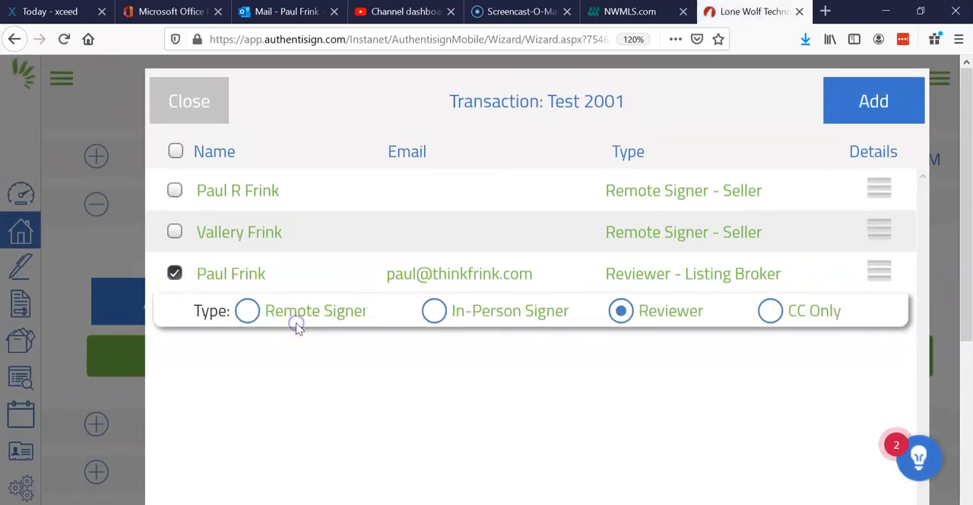
pyautogui.click(247, 310)
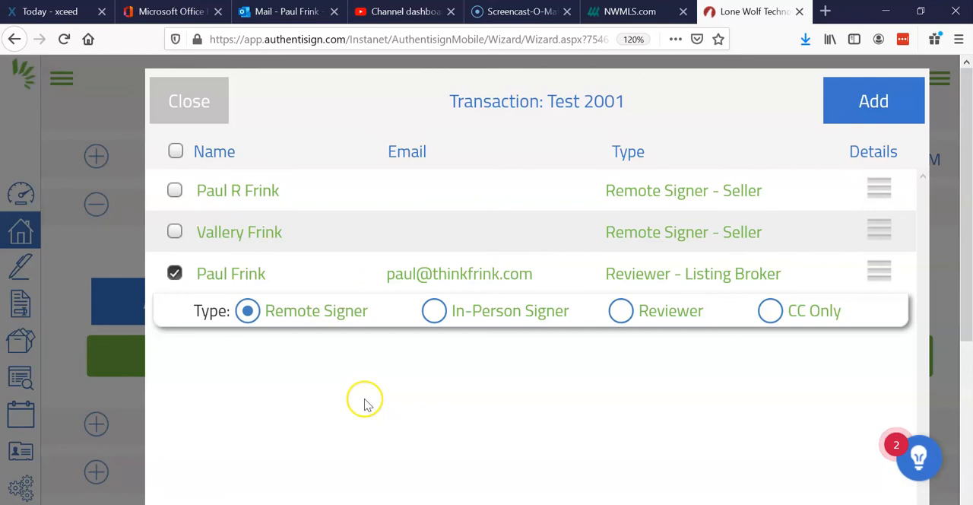
pyautogui.moveTo(221, 263)
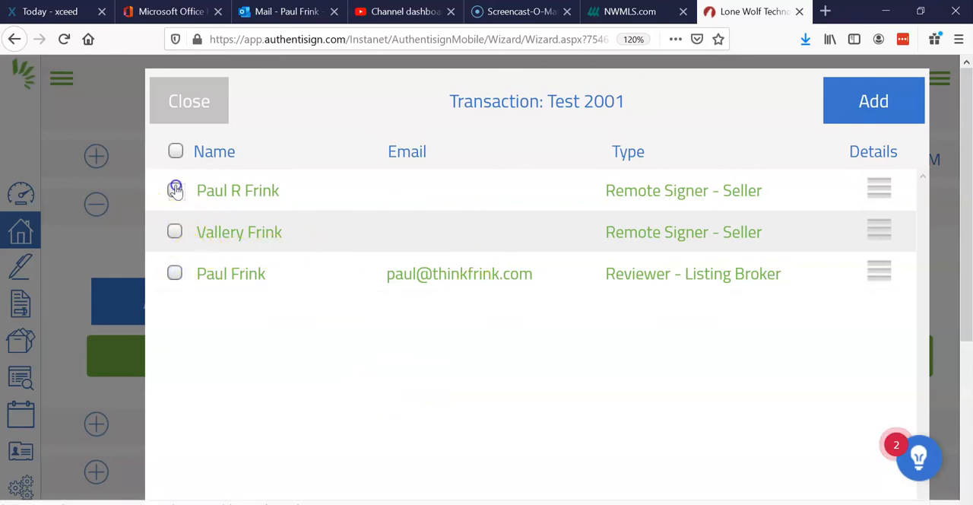
pyautogui.click(175, 190)
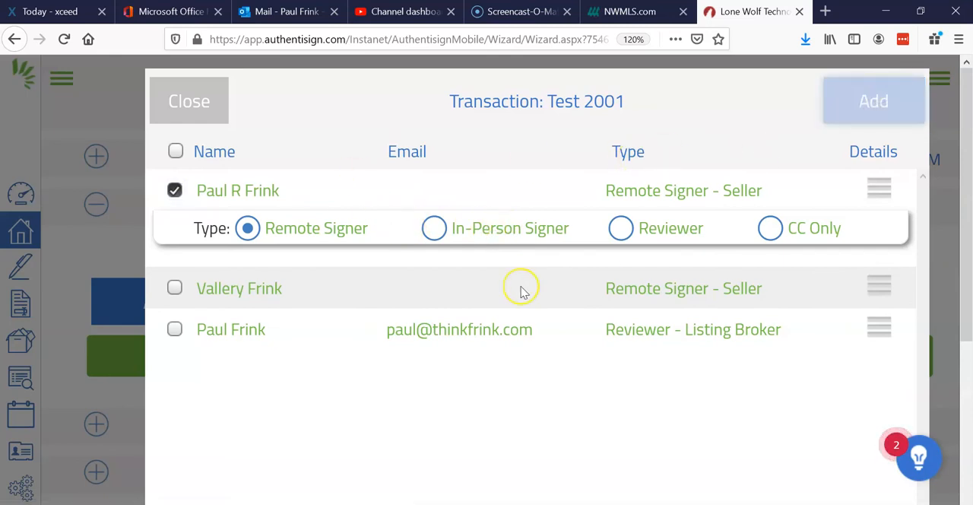
pyautogui.click(189, 101)
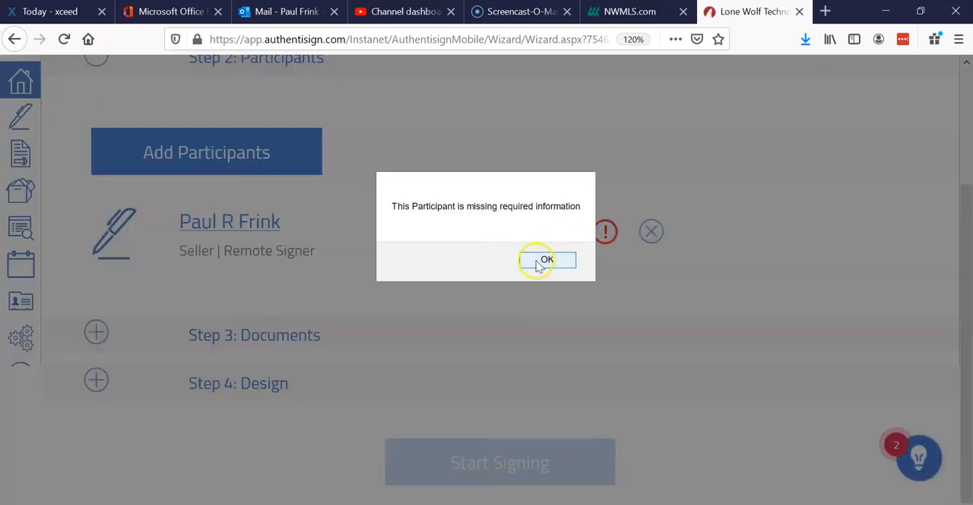
pyautogui.click(547, 259)
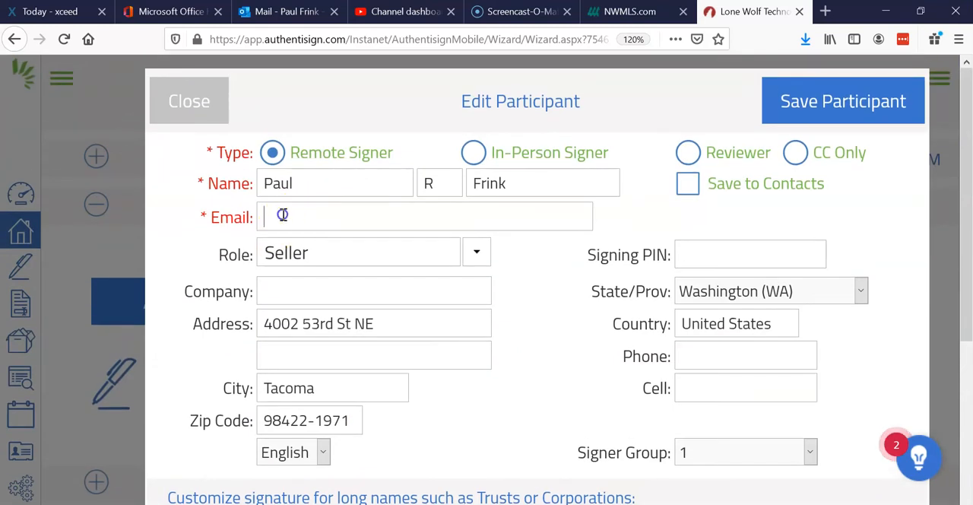
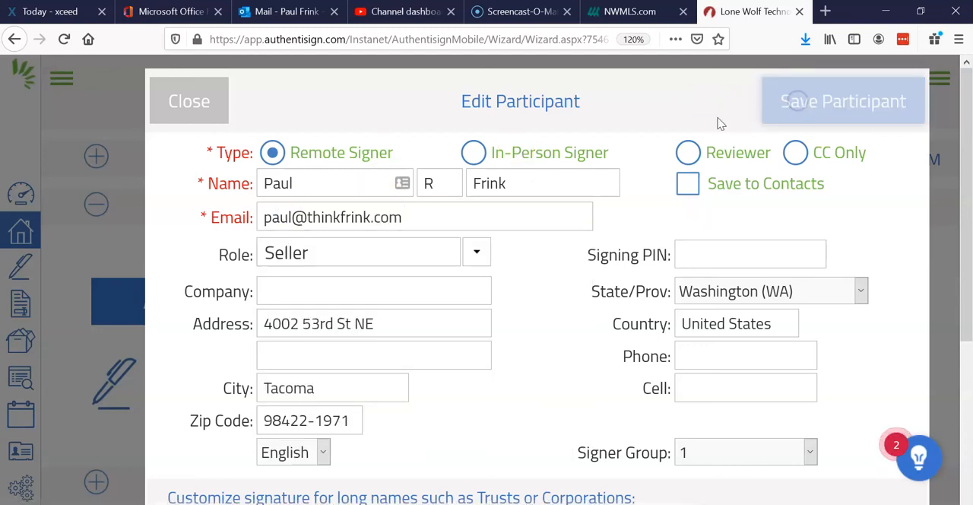
pyautogui.click(843, 101)
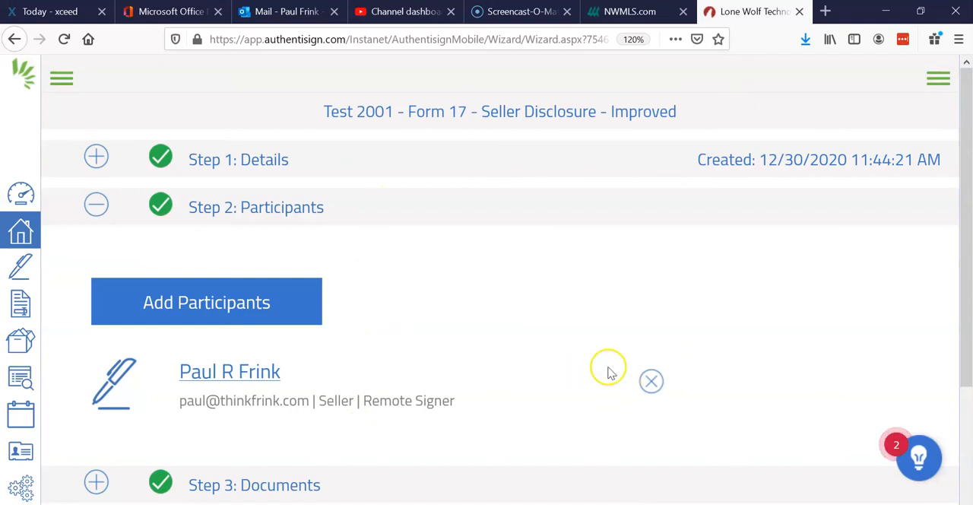
# - Confirm the six-page Form 17 document details in Step 3, then proceed to Design
pyautogui.scroll(-3)
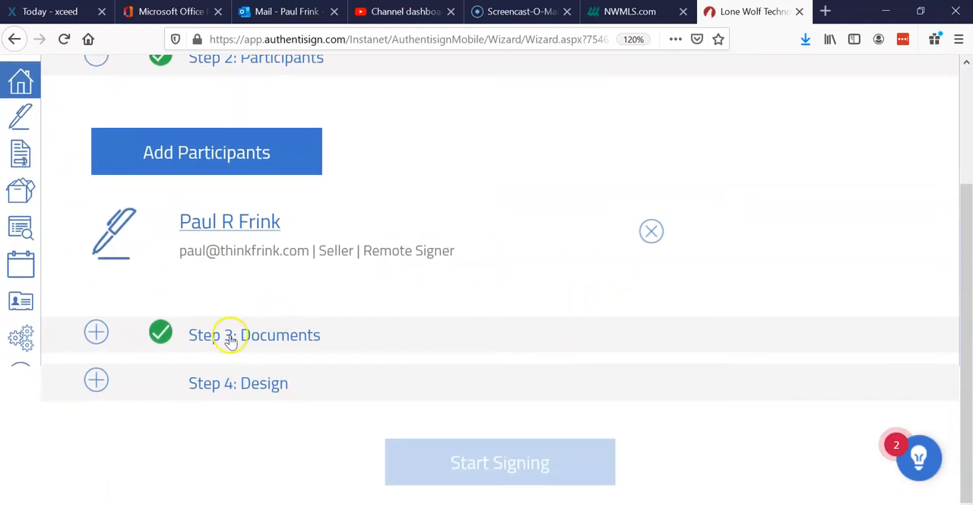
pyautogui.click(254, 335)
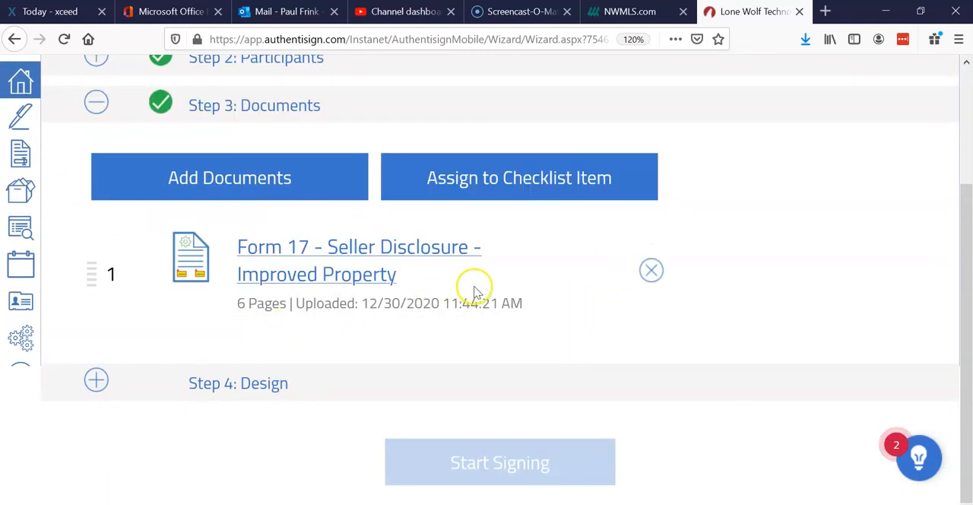
pyautogui.moveTo(352, 267)
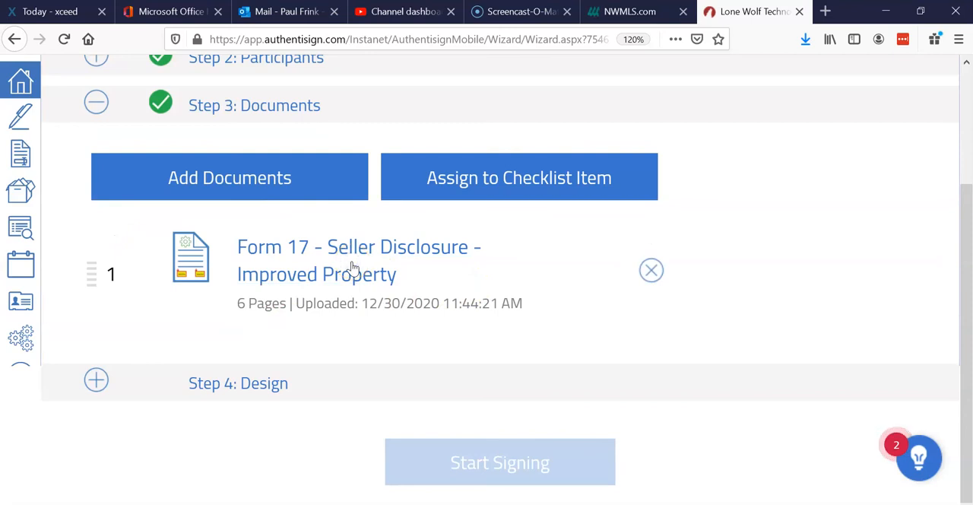
pyautogui.click(500, 462)
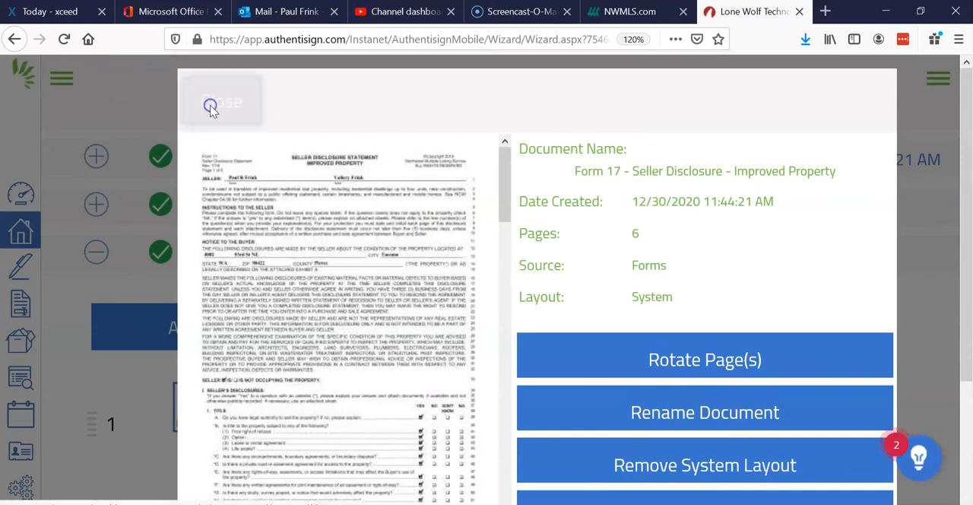
pyautogui.click(210, 105)
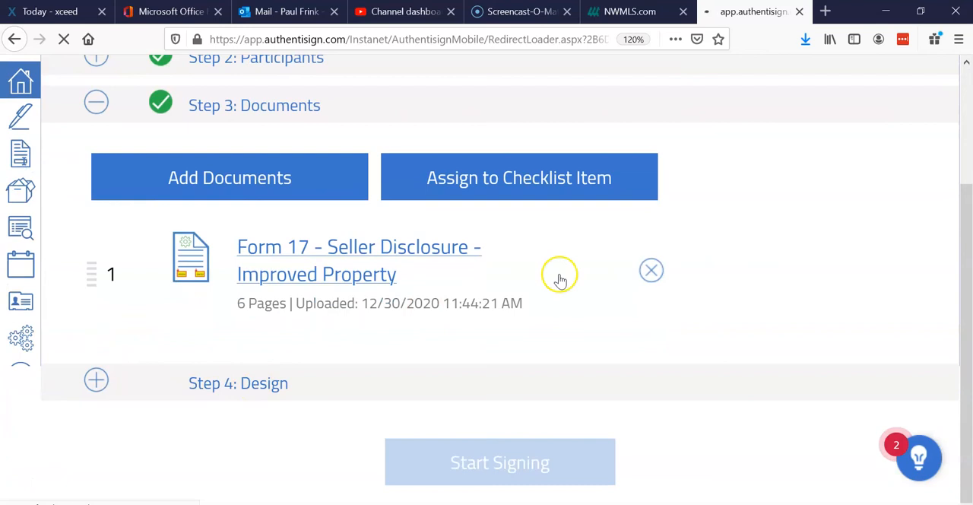
pyautogui.click(500, 462)
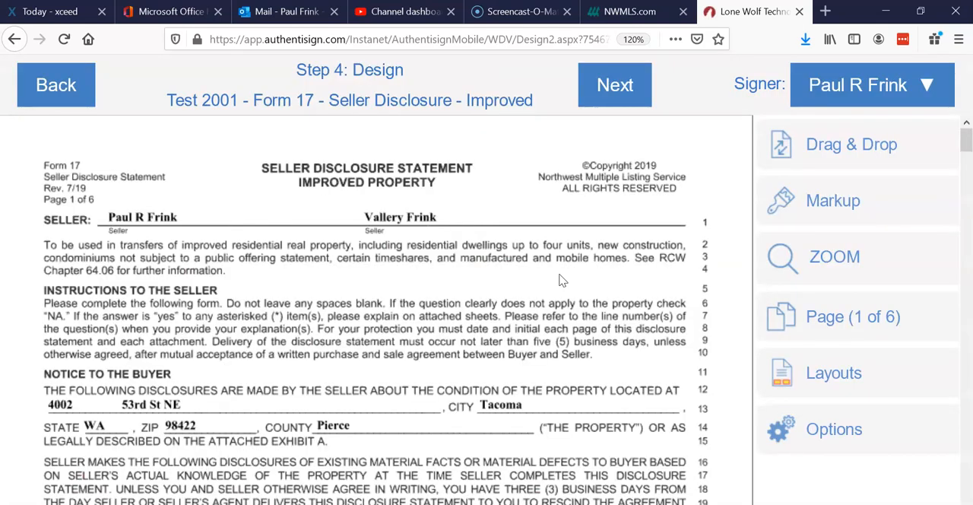
pyautogui.scroll(-3)
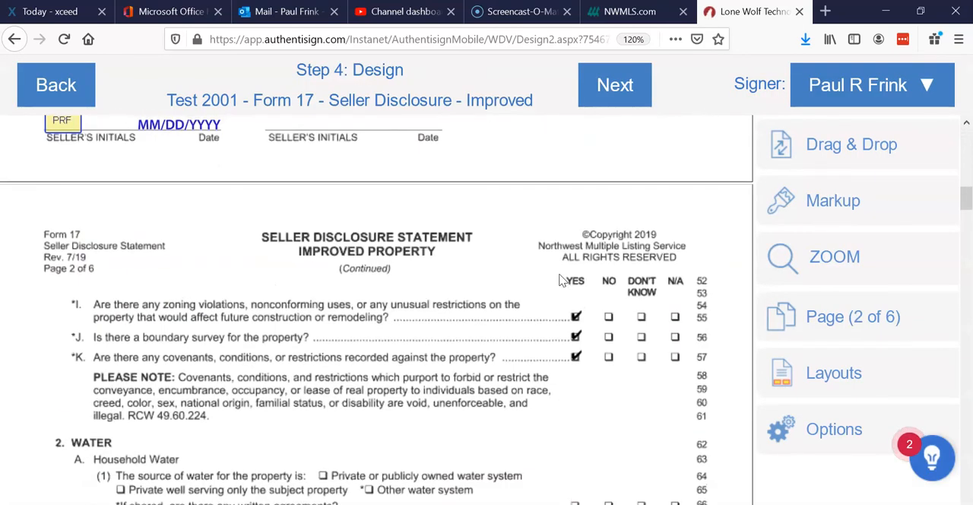
pyautogui.scroll(-3)
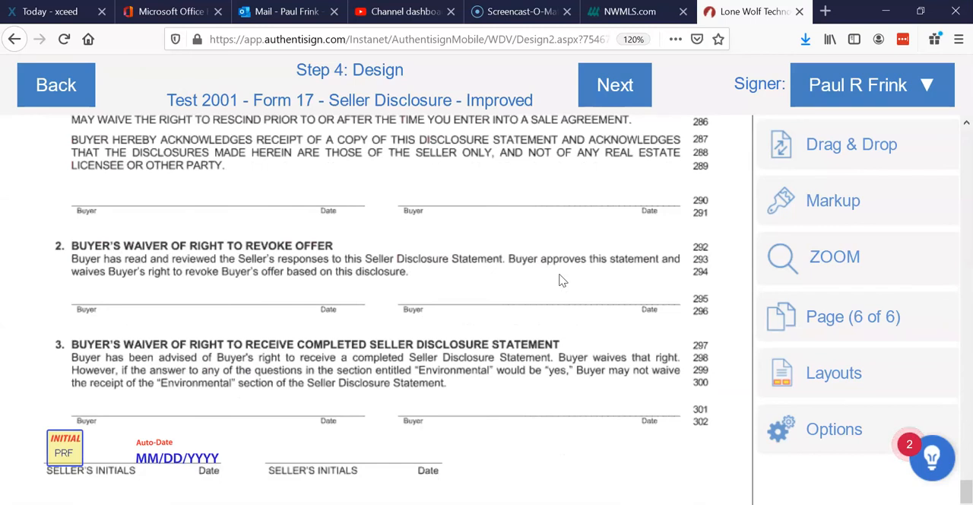
pyautogui.click(615, 85)
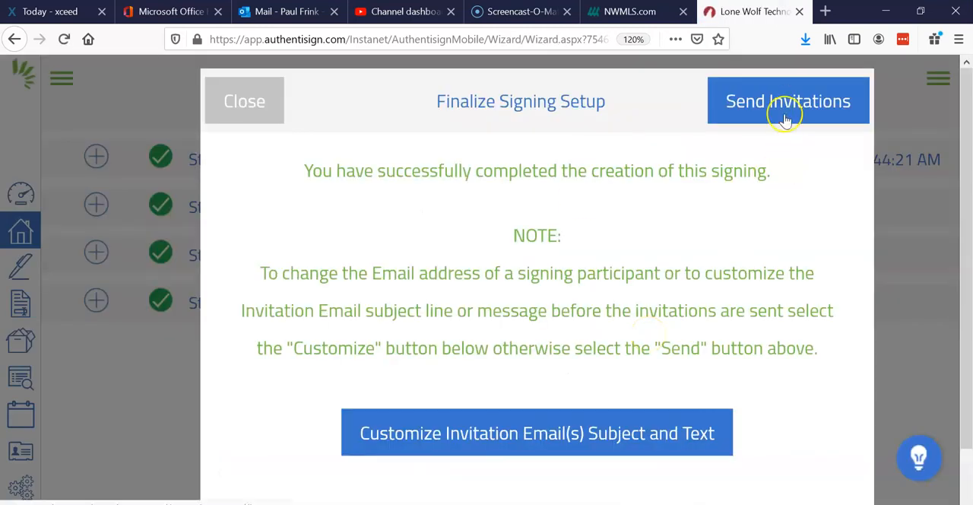
# - Send the Form 17 signing invitations and acknowledge the sent confirmation
pyautogui.click(788, 101)
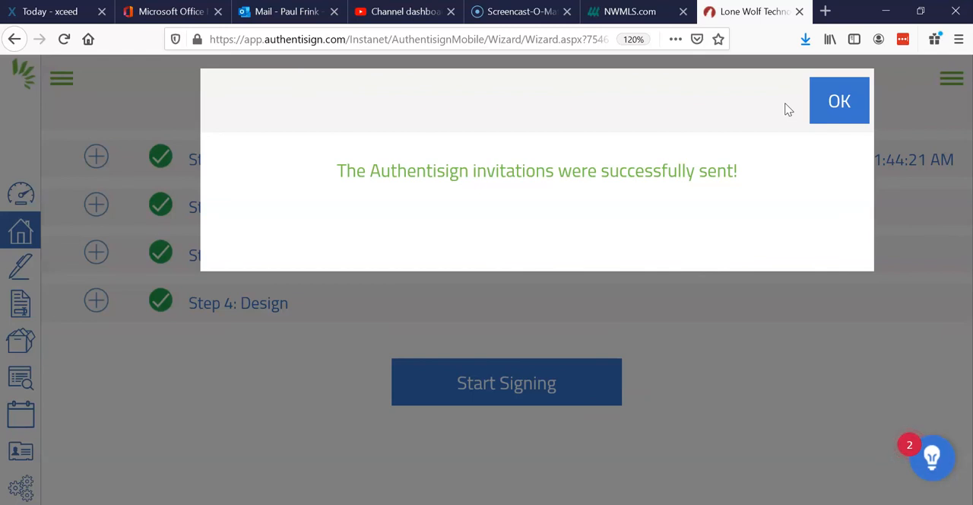
pyautogui.moveTo(779, 113)
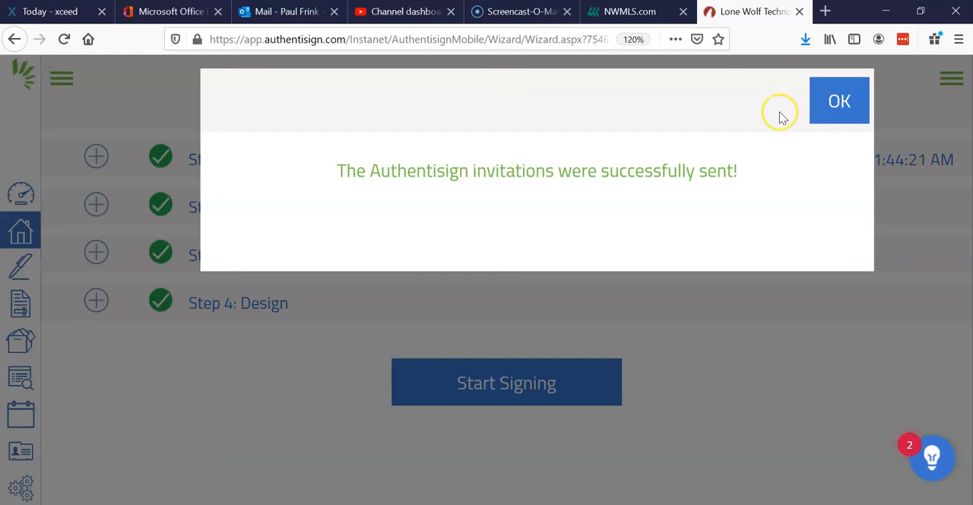
pyautogui.click(839, 101)
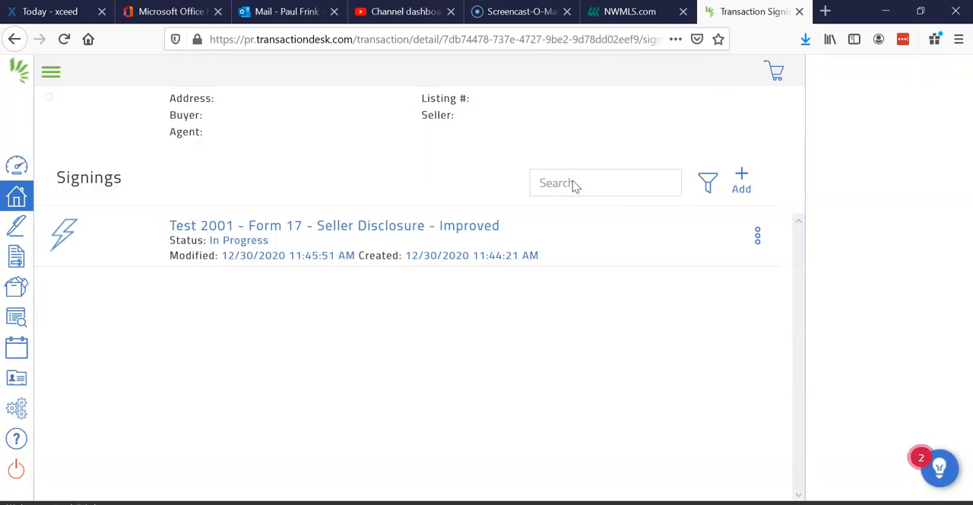
# - Return to the Test 2001 transaction and verify the Form 17 signing reads In Progress
pyautogui.click(787, 72)
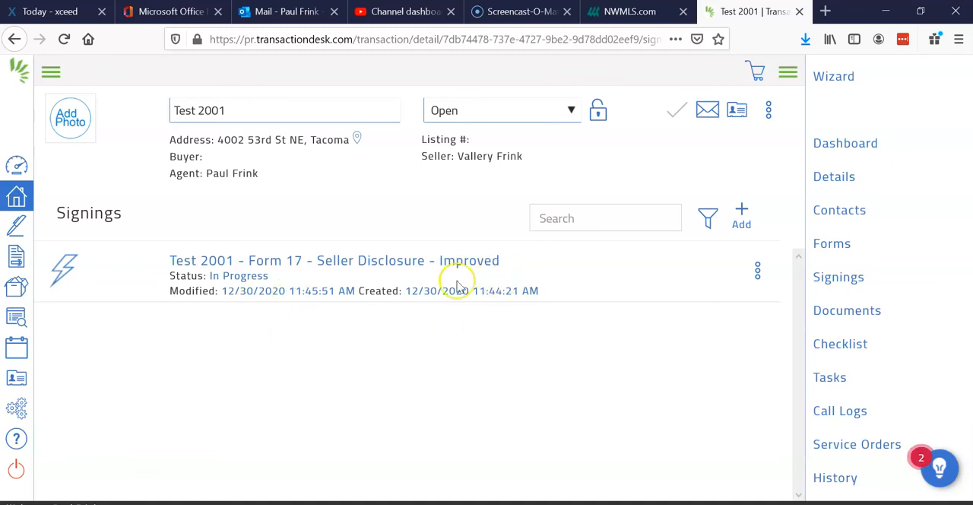
pyautogui.moveTo(64, 476)
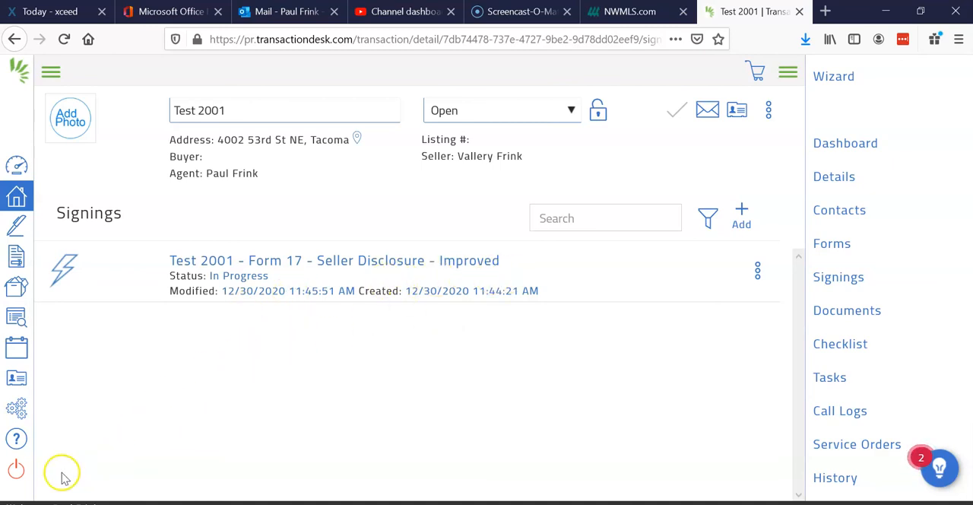